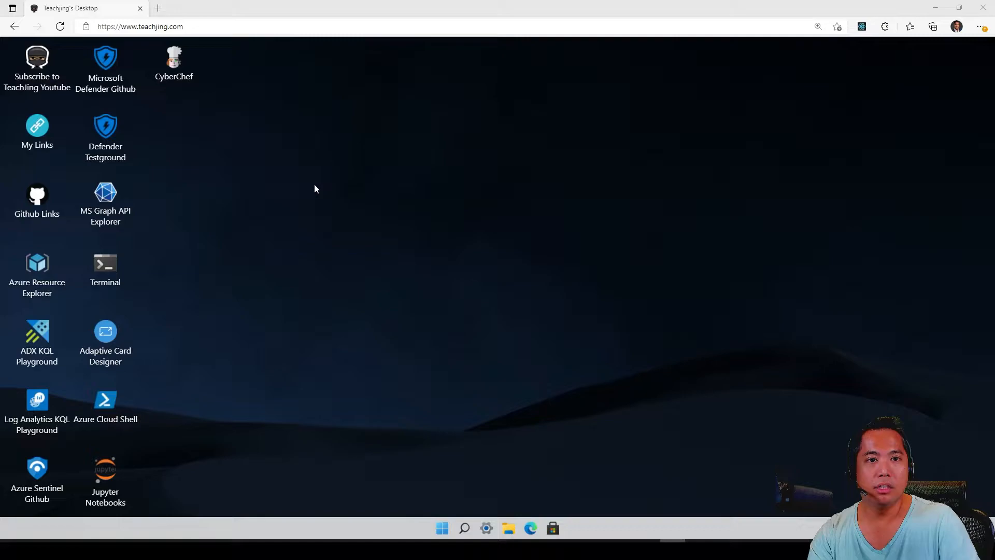
Open the Attack simulation training link from My Links, close its error tab, browse Github Links, and return.
{"action": "left_click", "coordinate": [36, 63]}
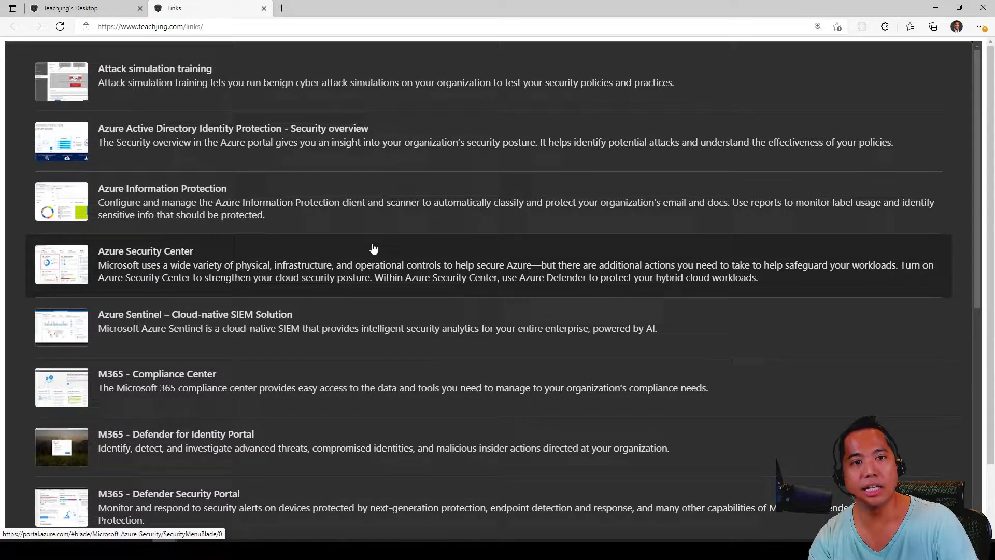
{"action": "left_click", "coordinate": [144, 251]}
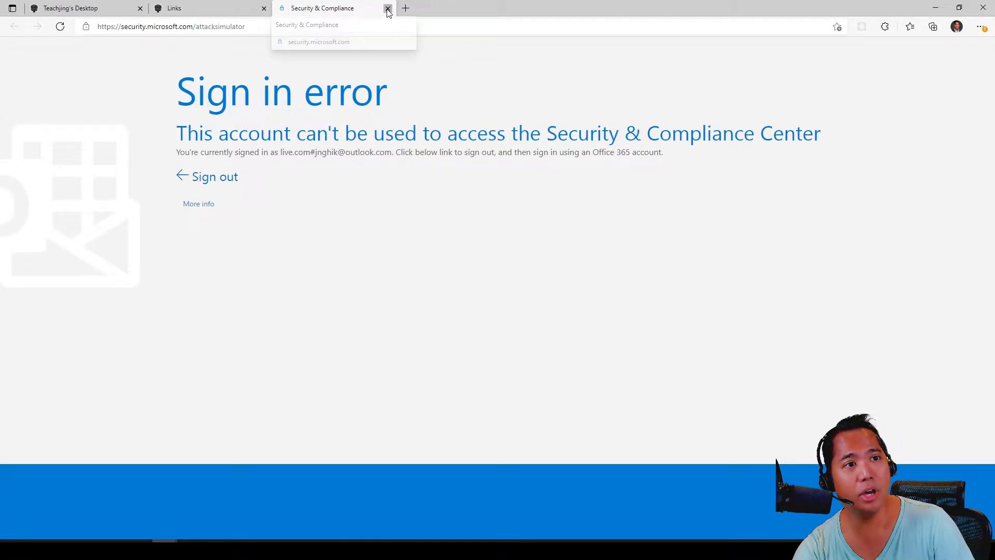
{"action": "left_click", "coordinate": [388, 8]}
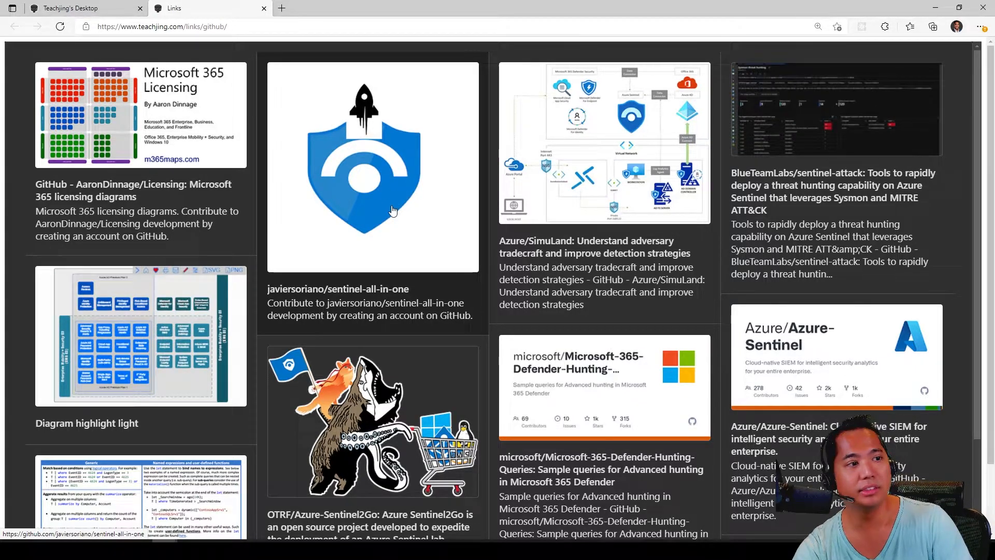
{"action": "scroll", "scroll_direction": "down", "scroll_amount": 3}
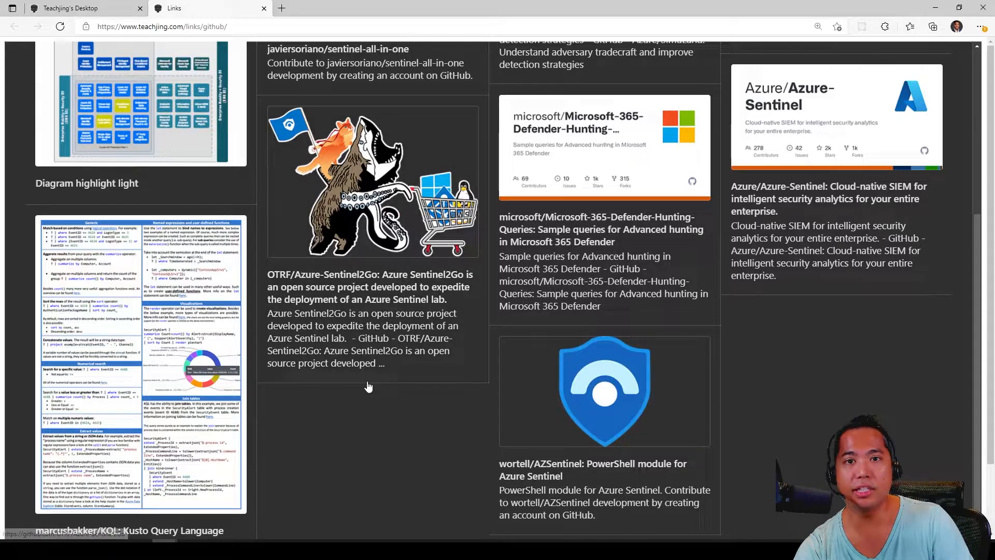
{"action": "left_click", "coordinate": [85, 7]}
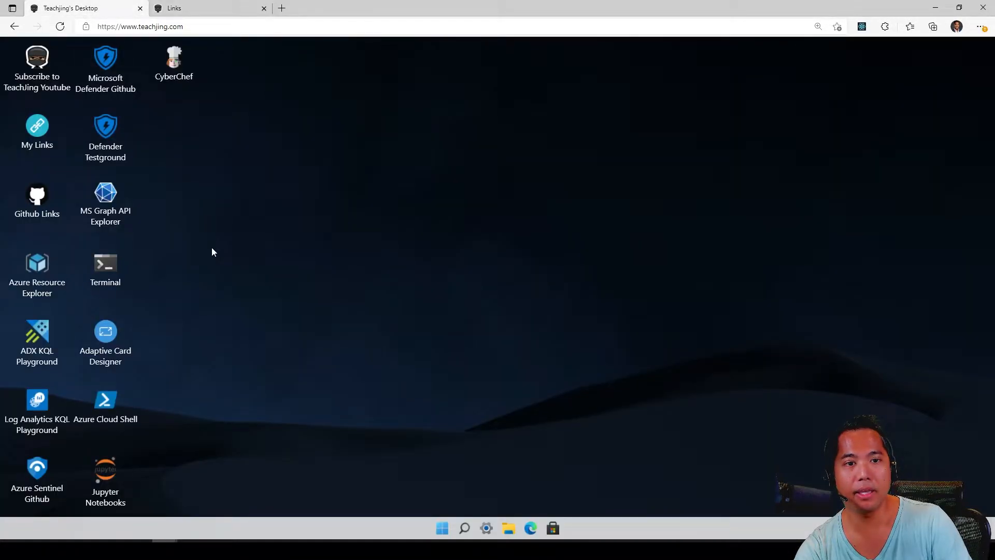
Launch Azure Resource Explorer, expand and collapse the providers node, then return to the desktop tab.
{"action": "left_click", "coordinate": [262, 9]}
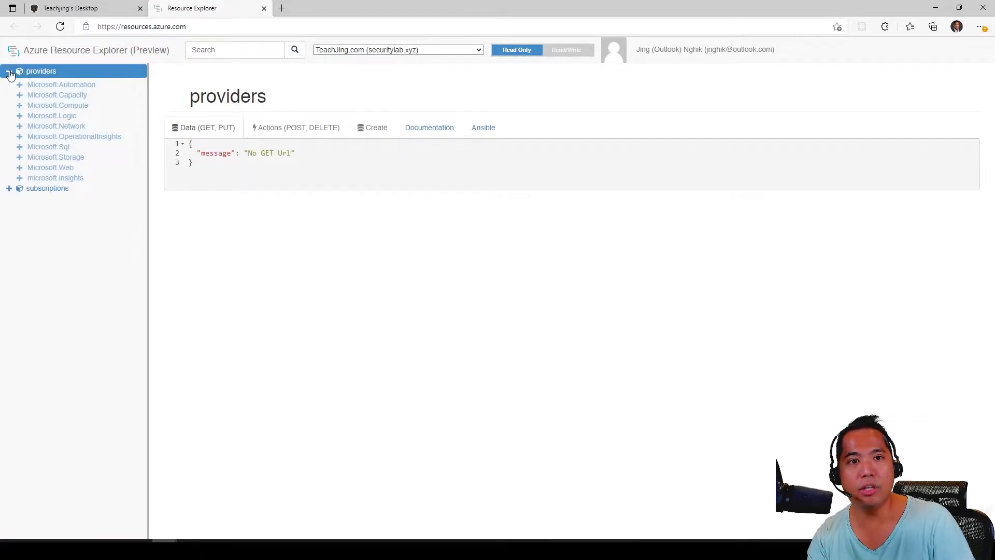
{"action": "left_click", "coordinate": [9, 71]}
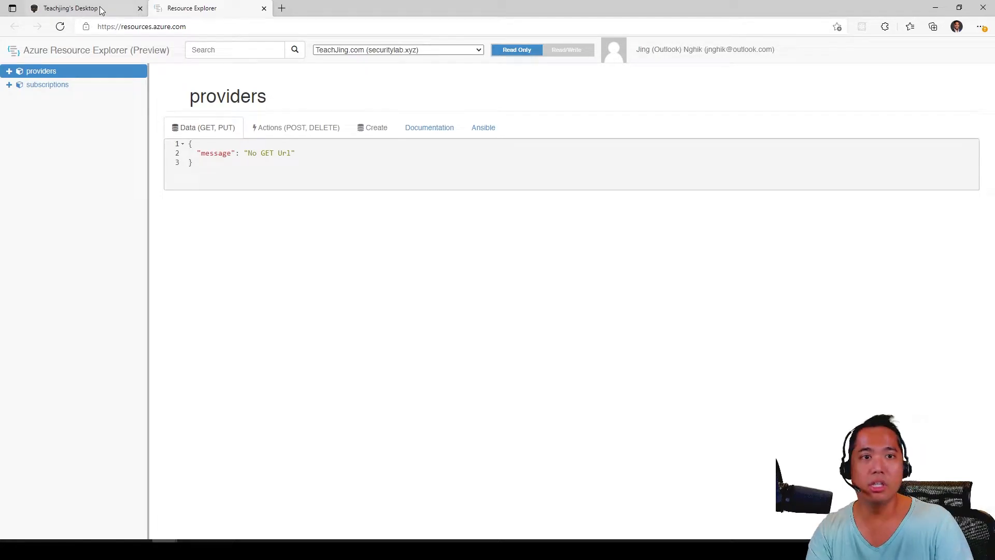
{"action": "left_click", "coordinate": [70, 8]}
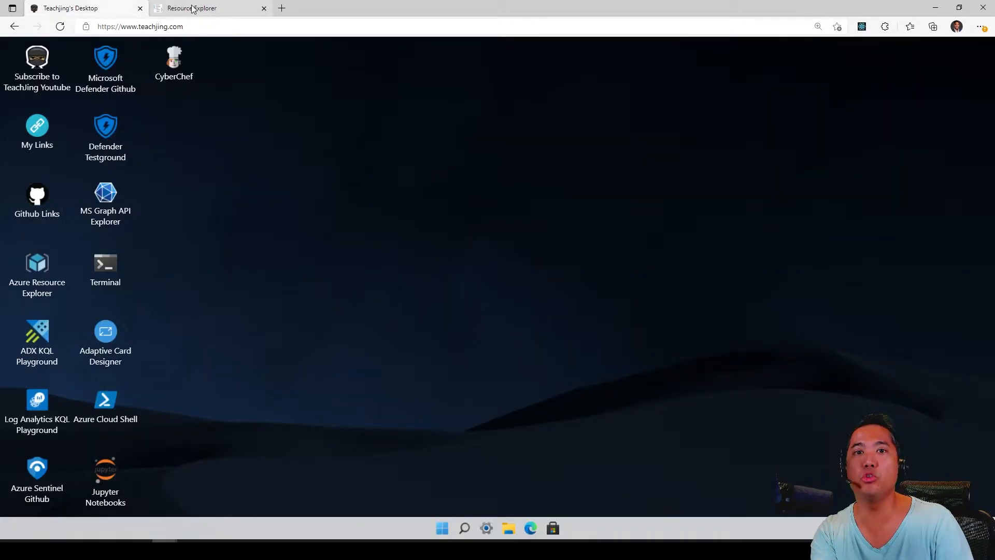
Run the StormEvents sample query in ADX KQL Playground for 50 records, then close the tab.
{"action": "left_click", "coordinate": [210, 8]}
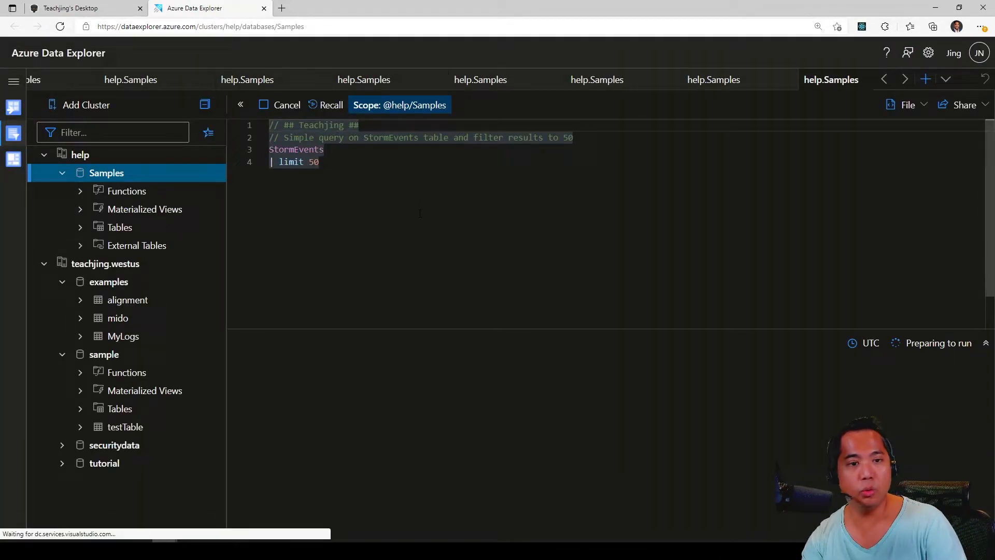
{"action": "left_click", "coordinate": [281, 105]}
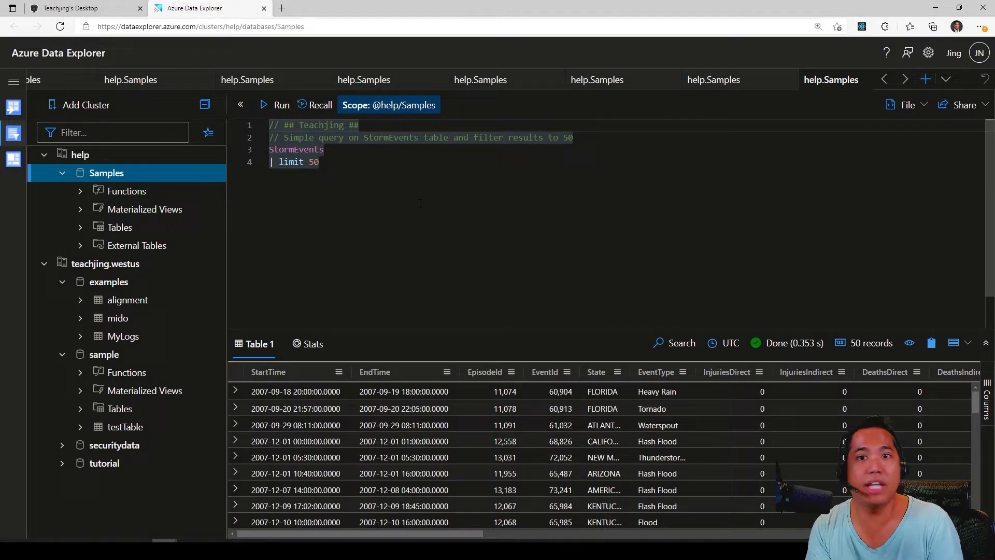
{"action": "left_click", "coordinate": [319, 161]}
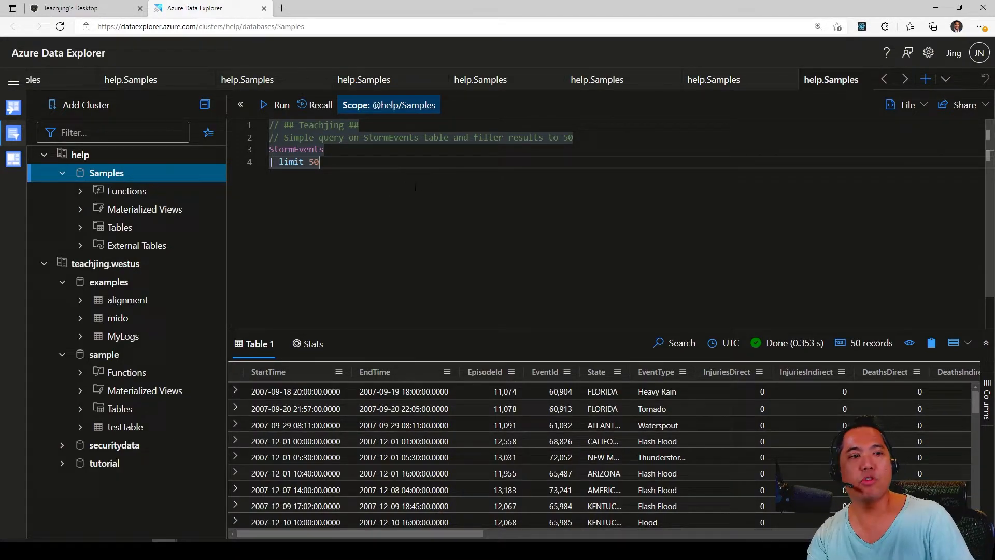
{"action": "mouse_move", "coordinate": [246, 80]}
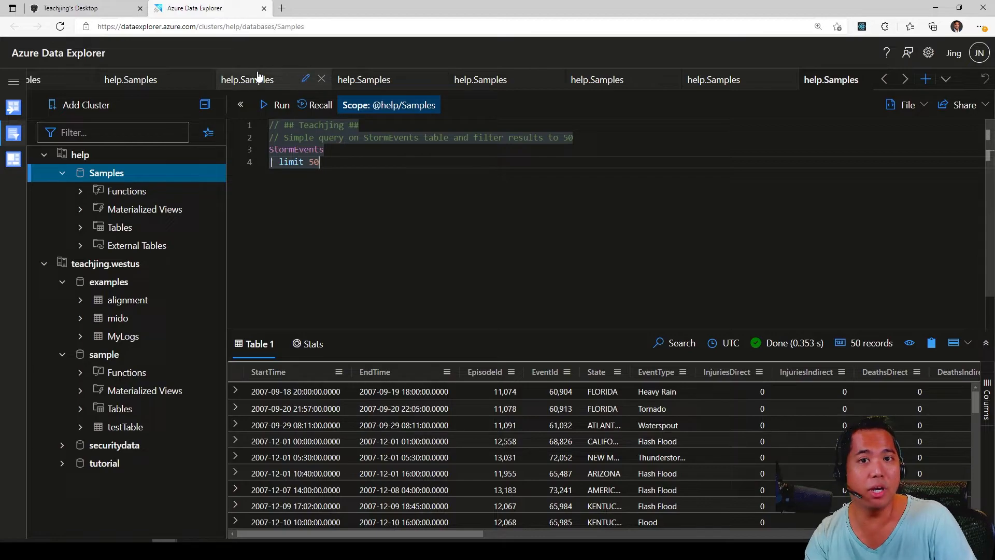
{"action": "left_click", "coordinate": [76, 8]}
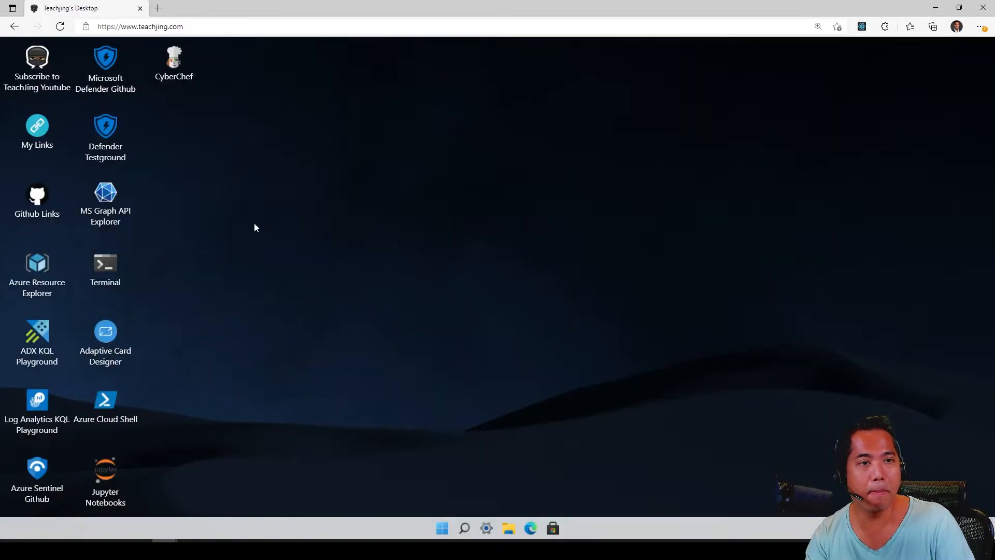
Launch Log Analytics KQL Playground and run the SecurityAlert sample query.
{"action": "left_click", "coordinate": [37, 404]}
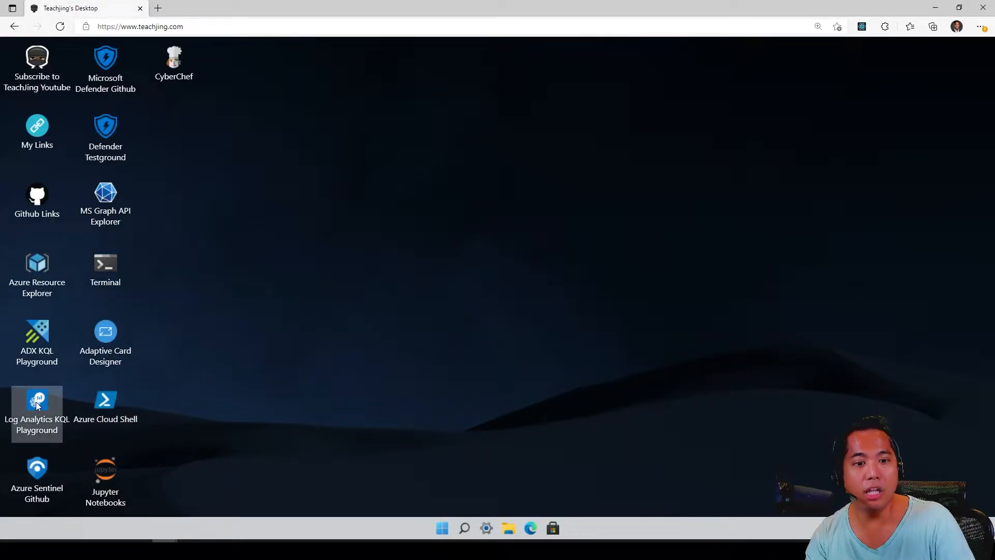
{"action": "double_click", "coordinate": [37, 404]}
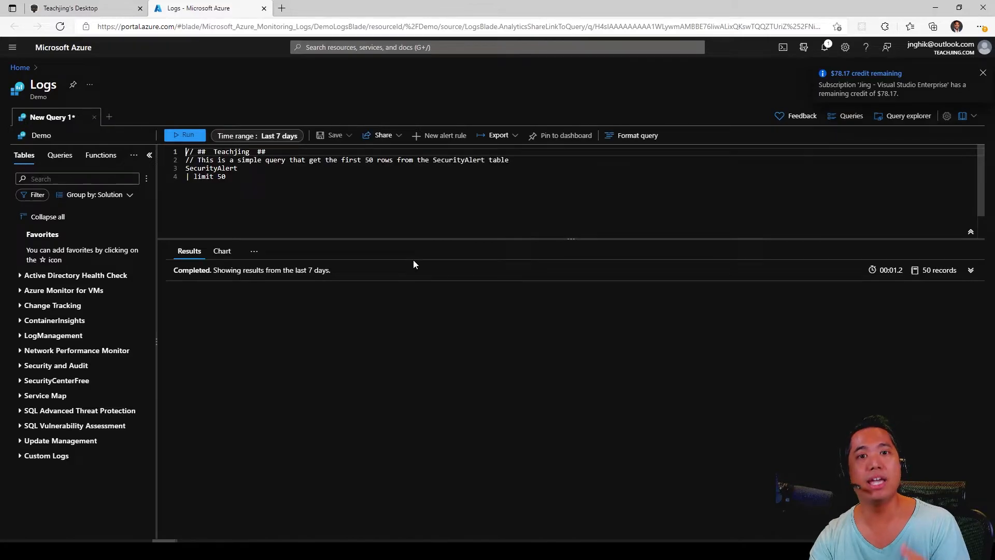
{"action": "left_click", "coordinate": [184, 135]}
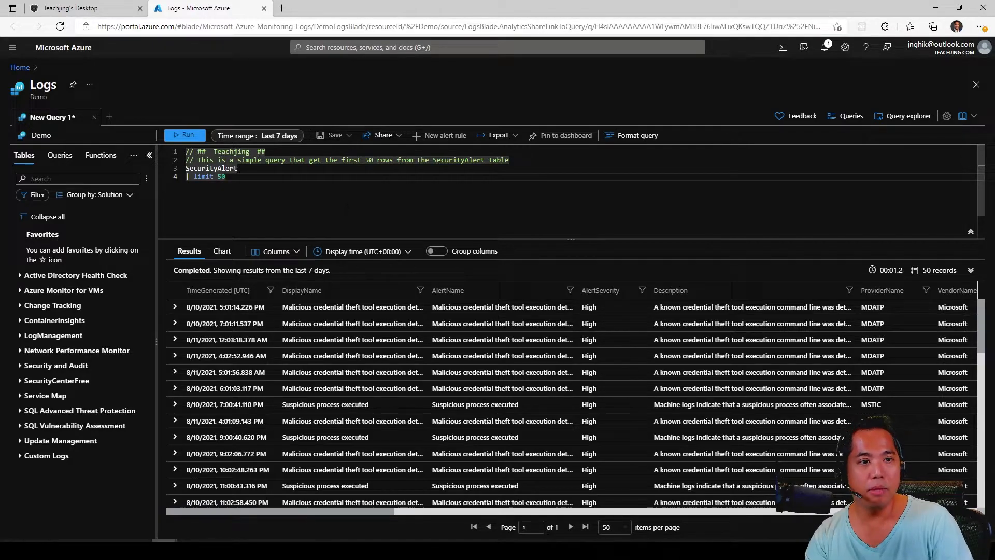
Append 'project DisplayName' and 'summarize count() by DisplayName', then rerun the query.
{"action": "type", "text": "project DisplayName"}
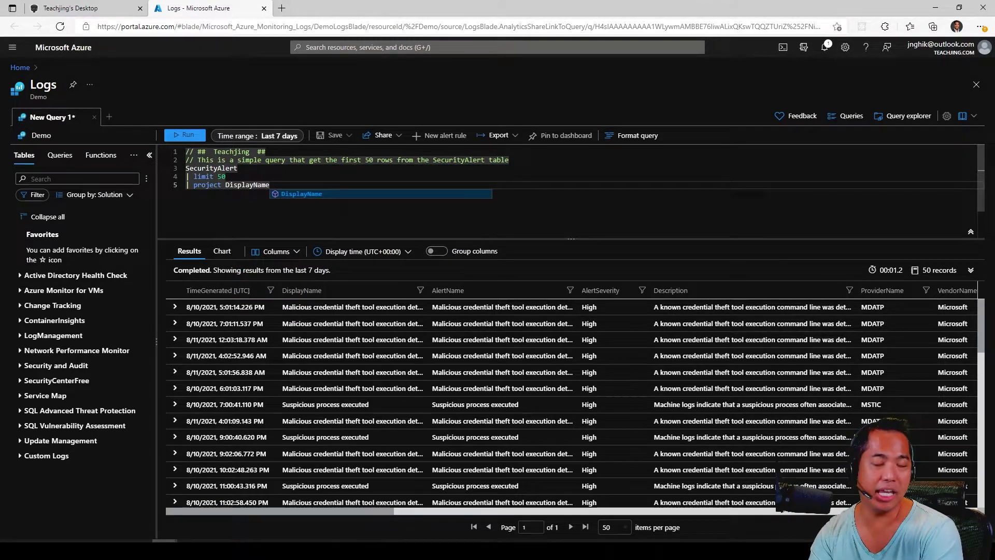
{"action": "left_click", "coordinate": [183, 135]}
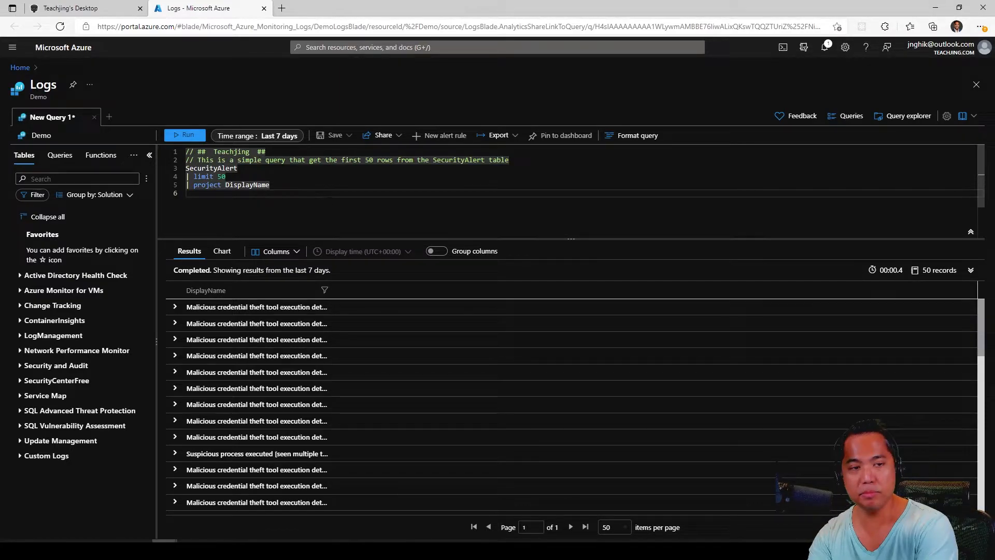
{"action": "type", "text": "summarize by"}
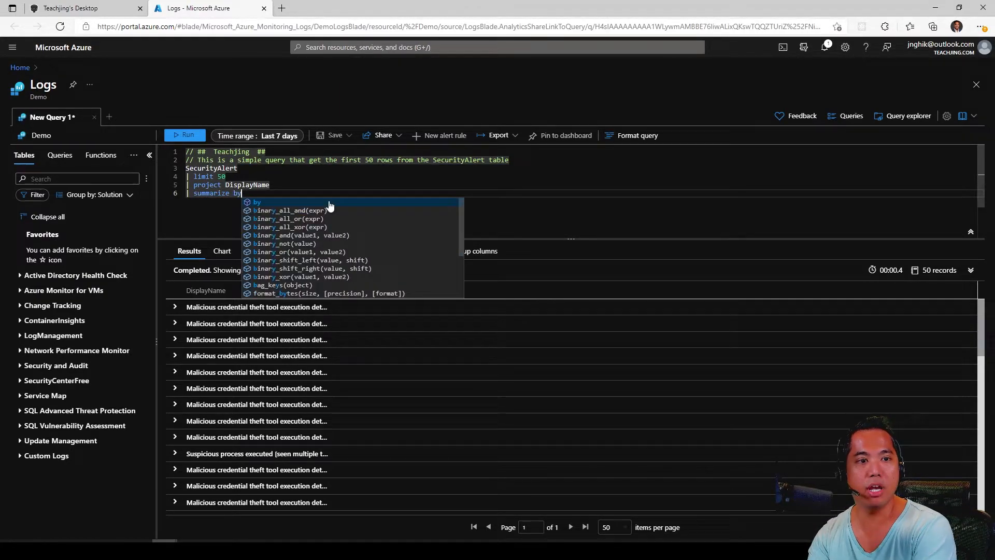
{"action": "type", "text": "DisplayName"}
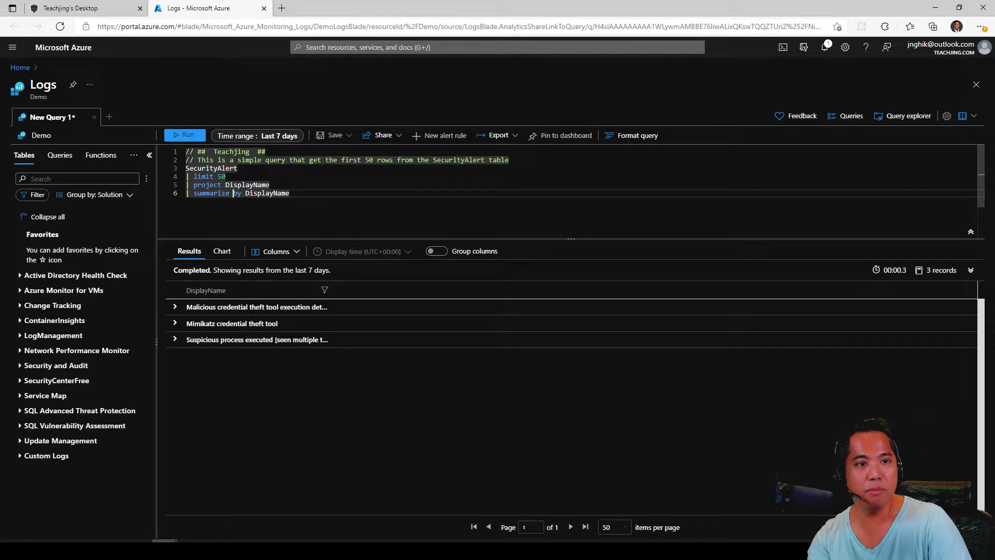
{"action": "type", "text": "count()"}
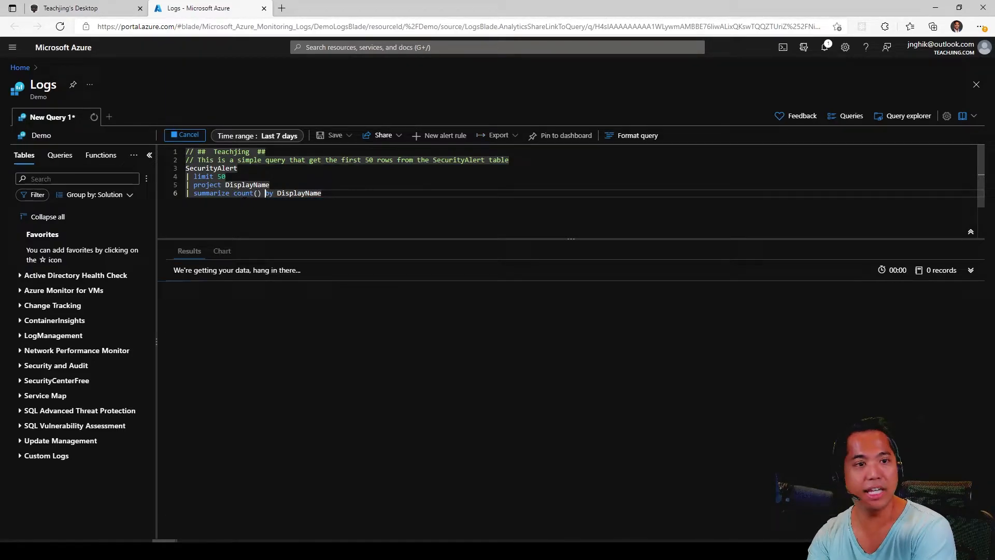
{"action": "left_click", "coordinate": [184, 135]}
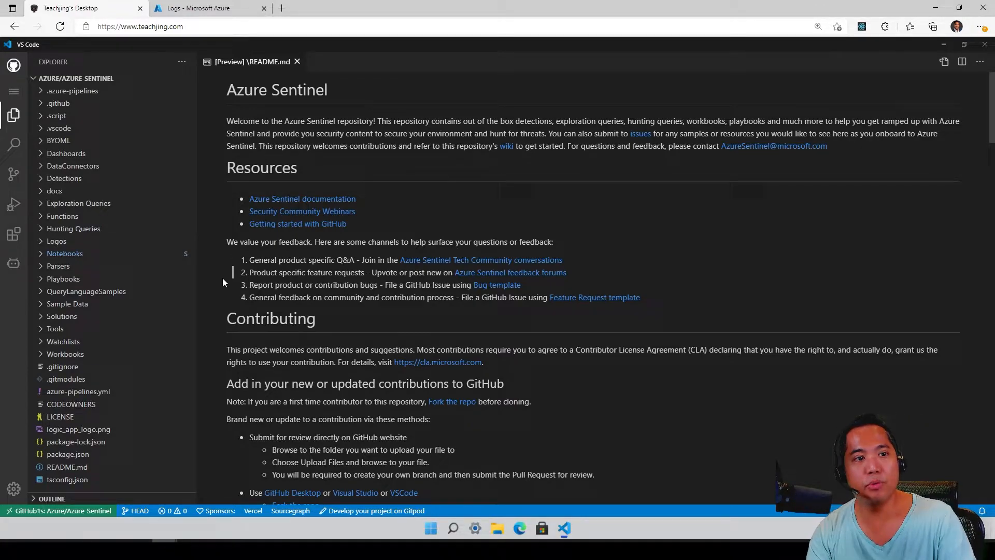
{"action": "mouse_move", "coordinate": [64, 254]}
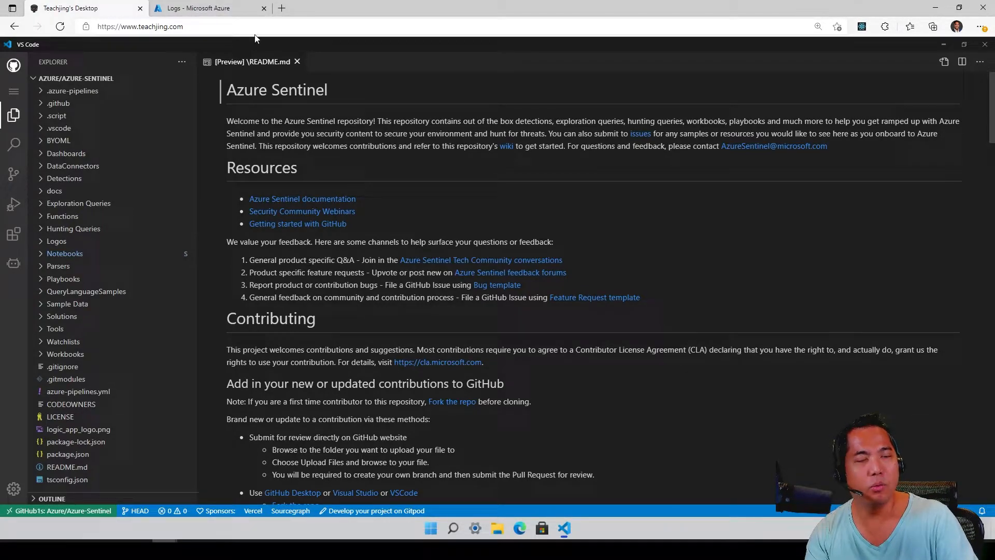
Review the Azure Sentinel README in VS Code for the Web, then close the editor.
{"action": "left_click", "coordinate": [282, 8]}
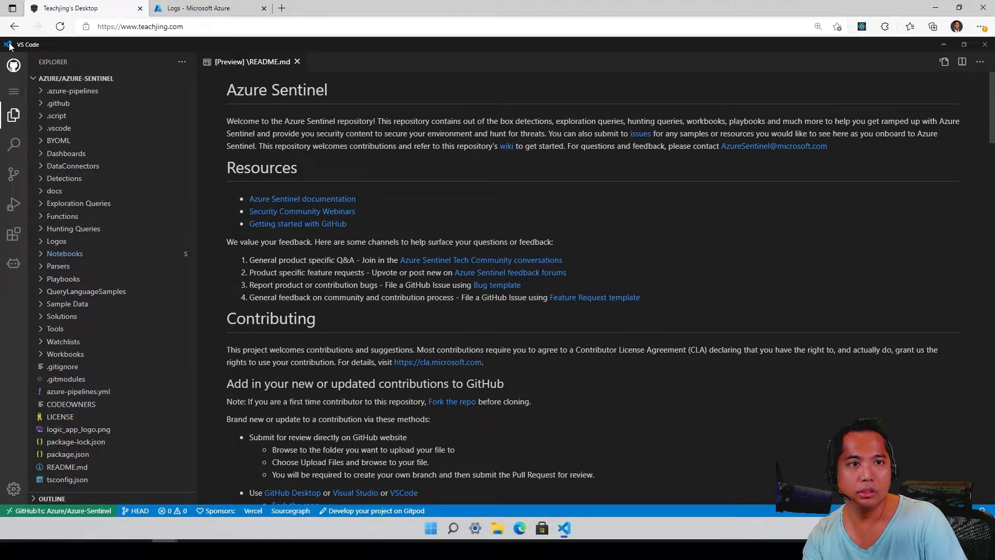
{"action": "left_click", "coordinate": [961, 43]}
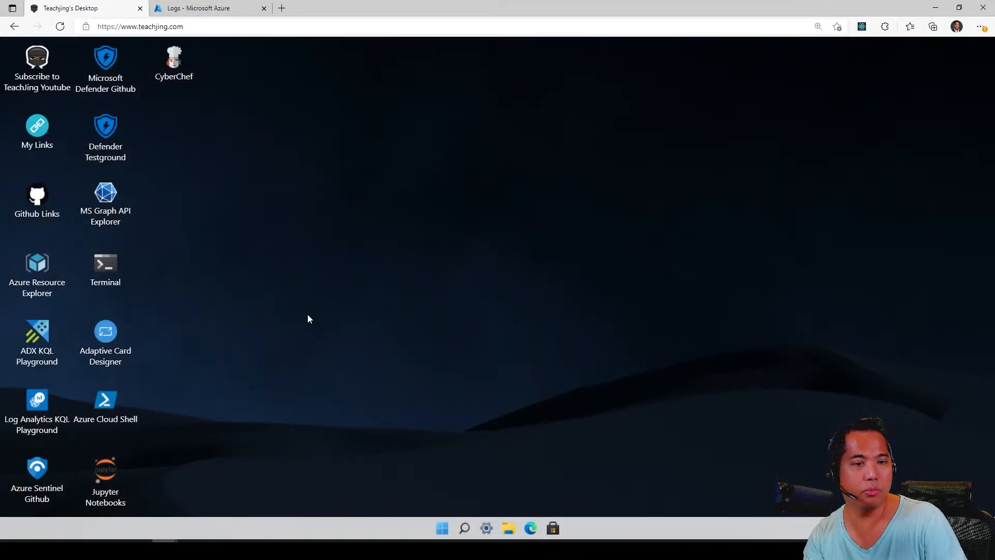
Open Defender Testground's Attack Surface Reduction page, review its PowerShell commands, and return to the desktop.
{"action": "left_click", "coordinate": [37, 470]}
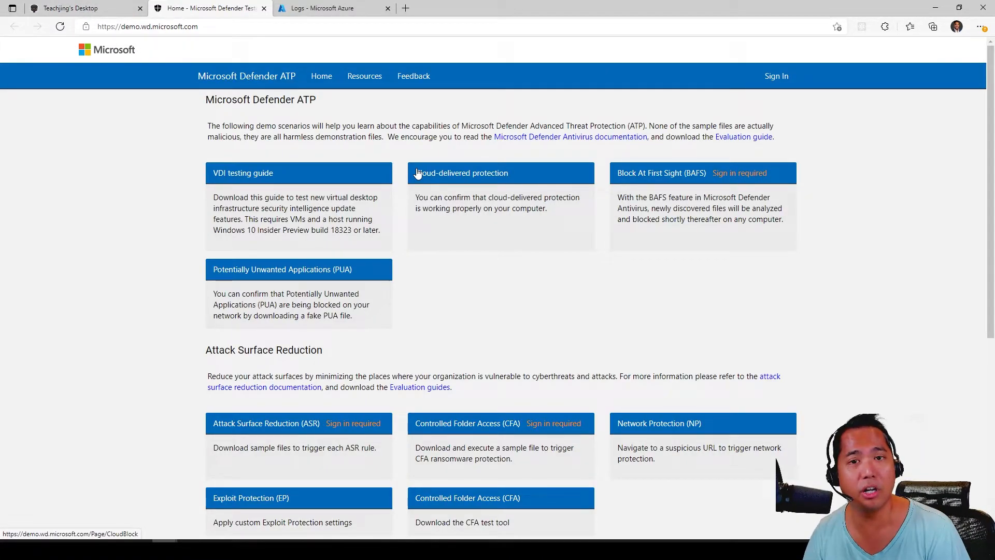
{"action": "mouse_move", "coordinate": [427, 282]}
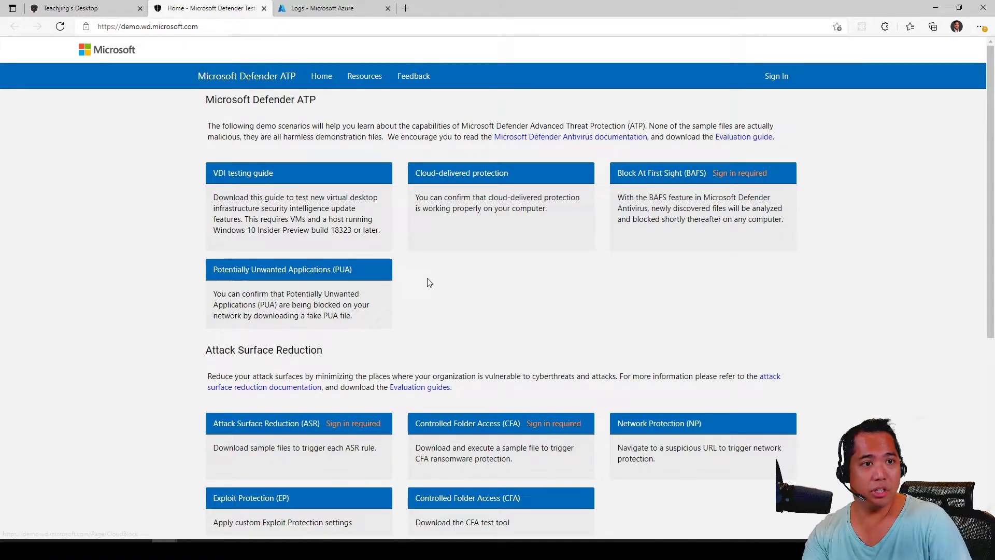
{"action": "mouse_move", "coordinate": [242, 421]}
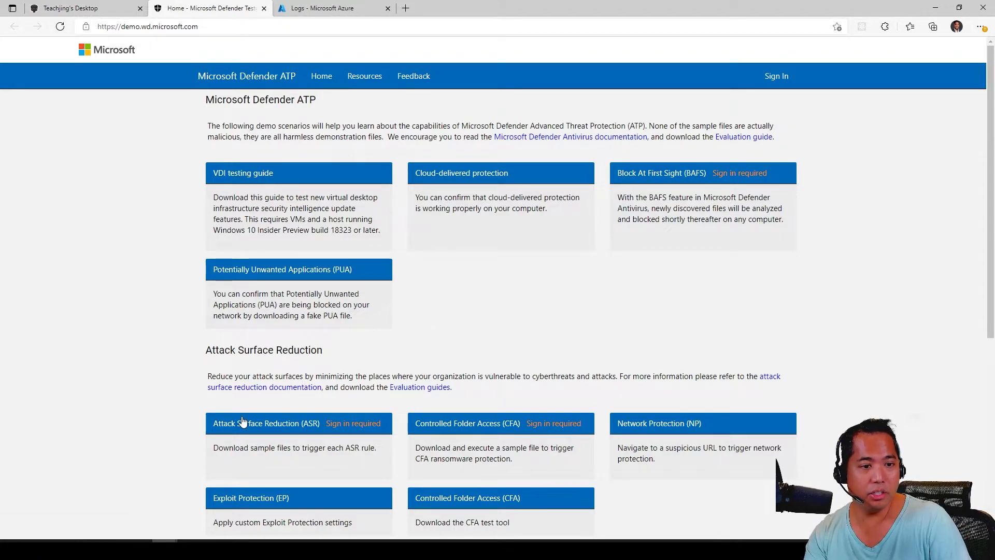
{"action": "mouse_move", "coordinate": [274, 432]}
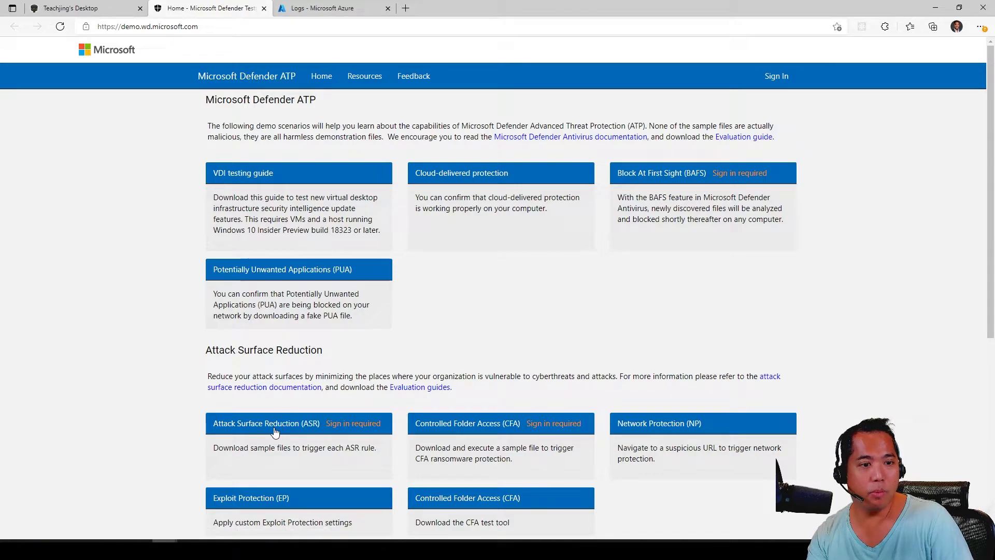
{"action": "left_click", "coordinate": [777, 76]}
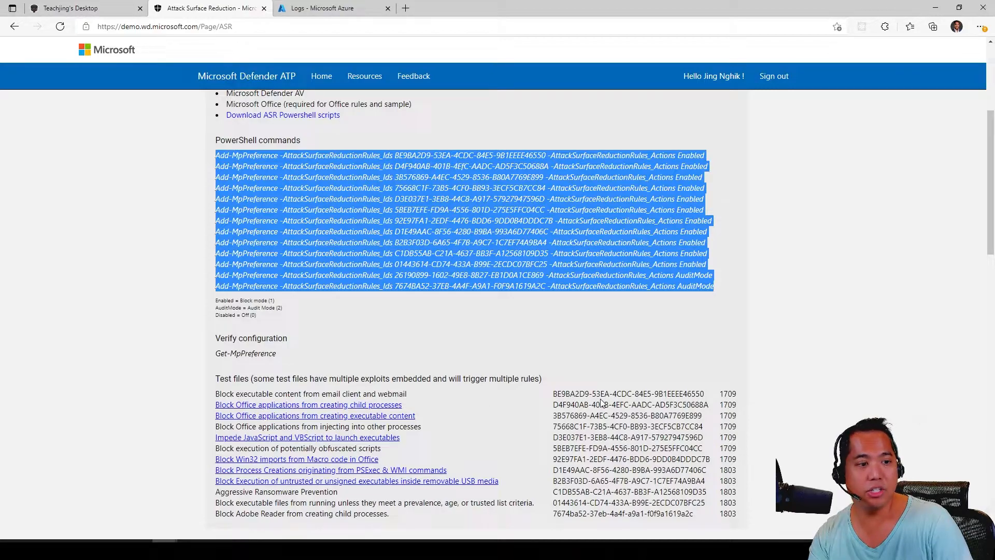
{"action": "scroll", "scroll_direction": "up", "scroll_amount": 3}
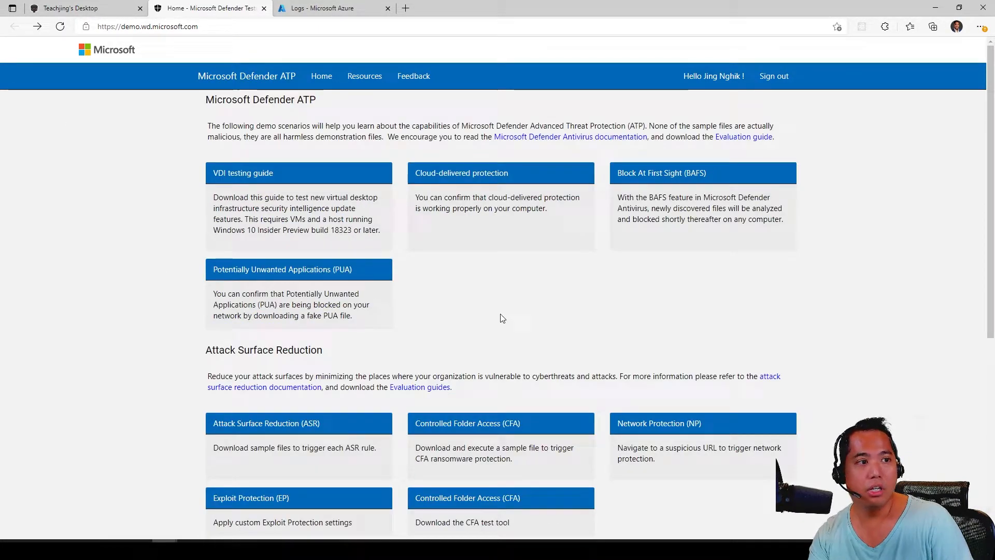
{"action": "scroll", "scroll_direction": "down", "scroll_amount": 3}
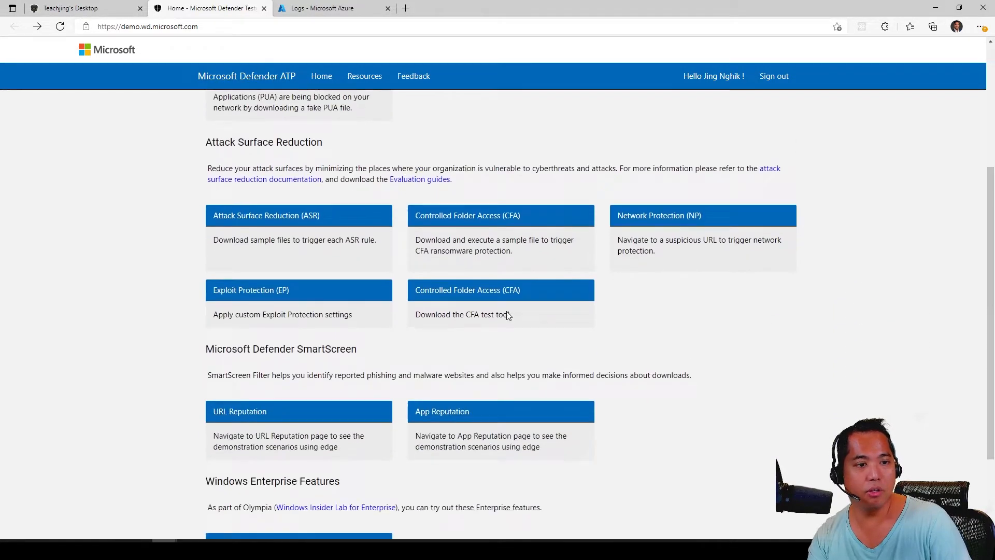
{"action": "left_click", "coordinate": [368, 76]}
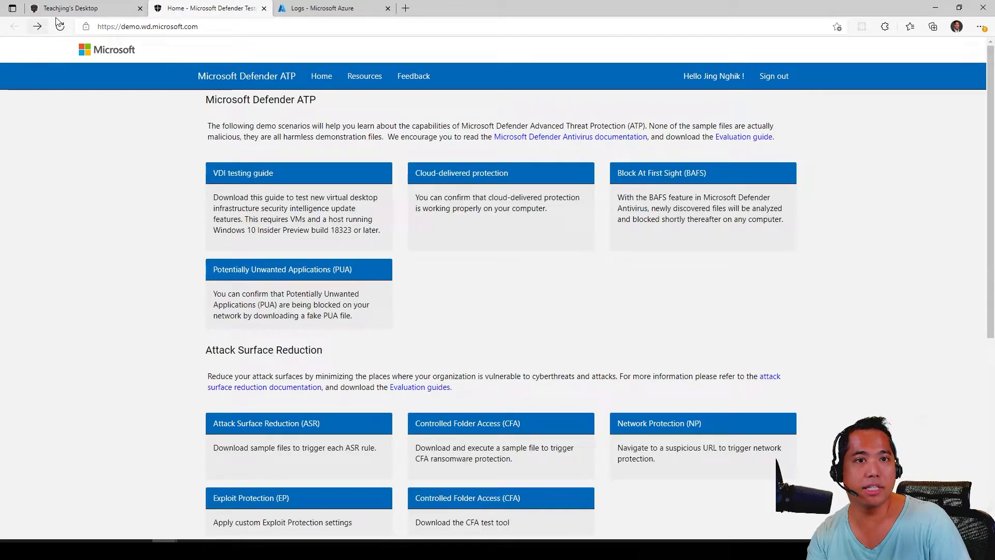
{"action": "left_click", "coordinate": [73, 8]}
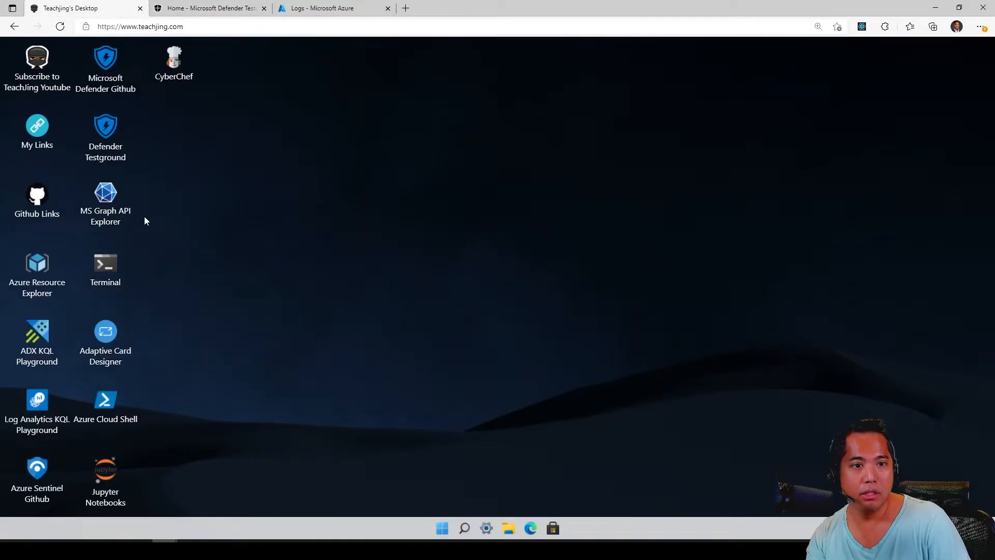
{"action": "left_click", "coordinate": [105, 197]}
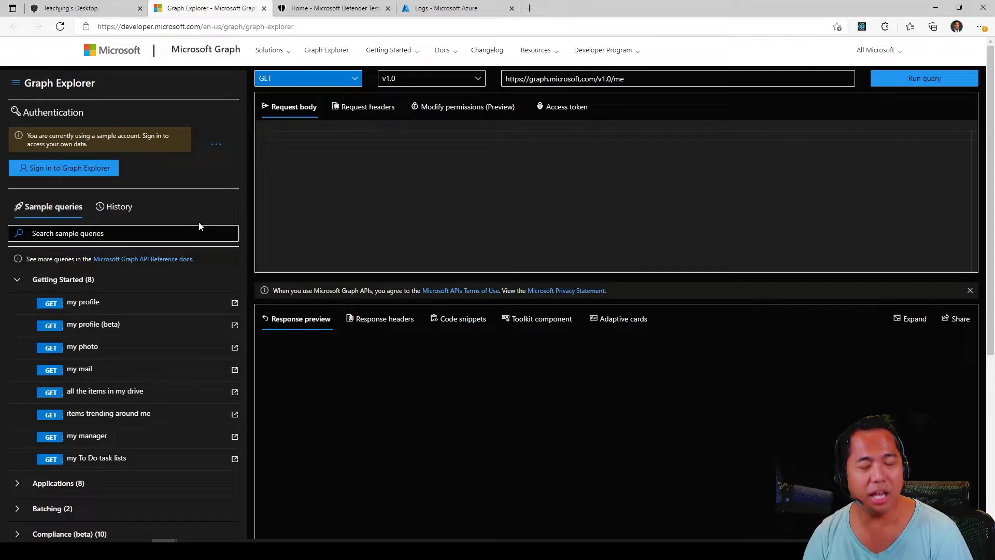
{"action": "mouse_move", "coordinate": [63, 167]}
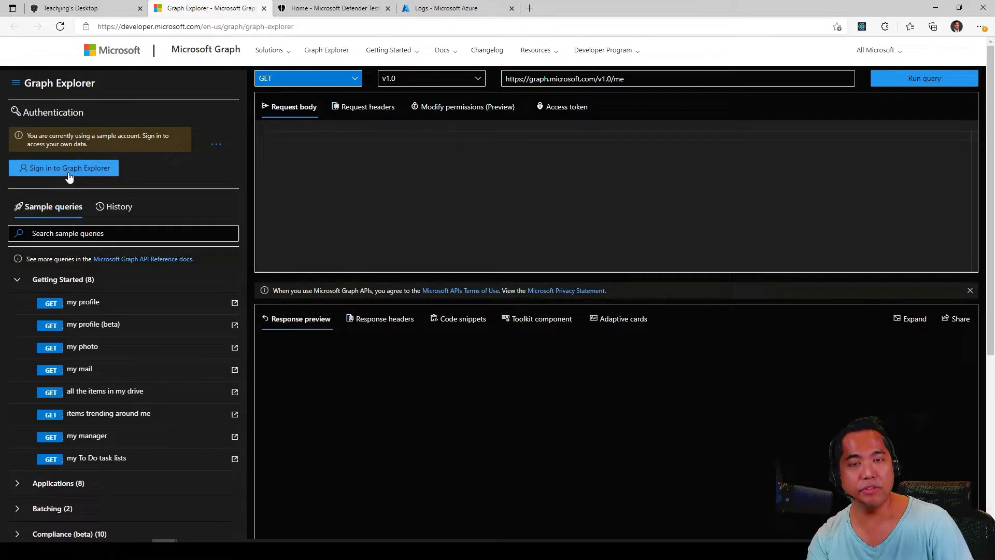
{"action": "mouse_move", "coordinate": [466, 107]}
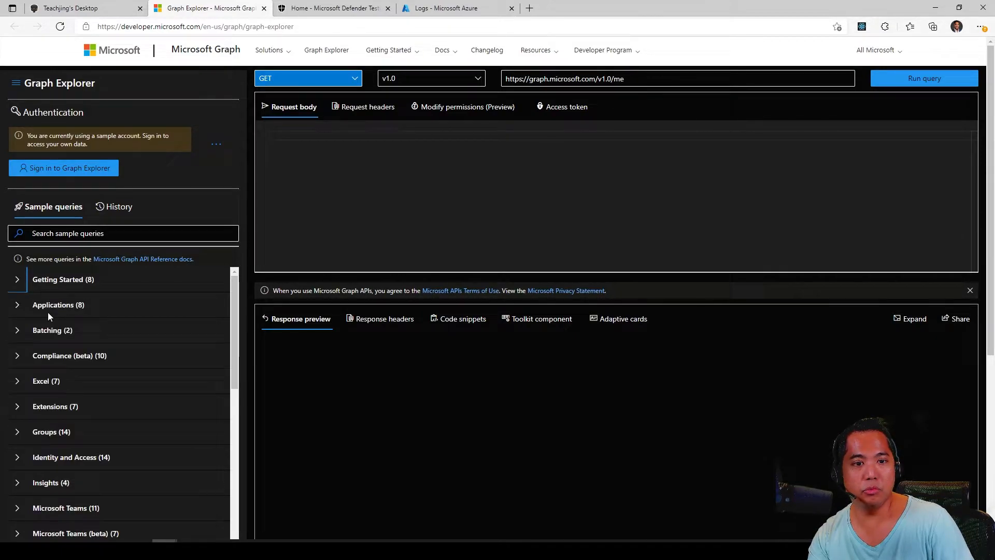
{"action": "scroll", "scroll_direction": "down", "scroll_amount": 3}
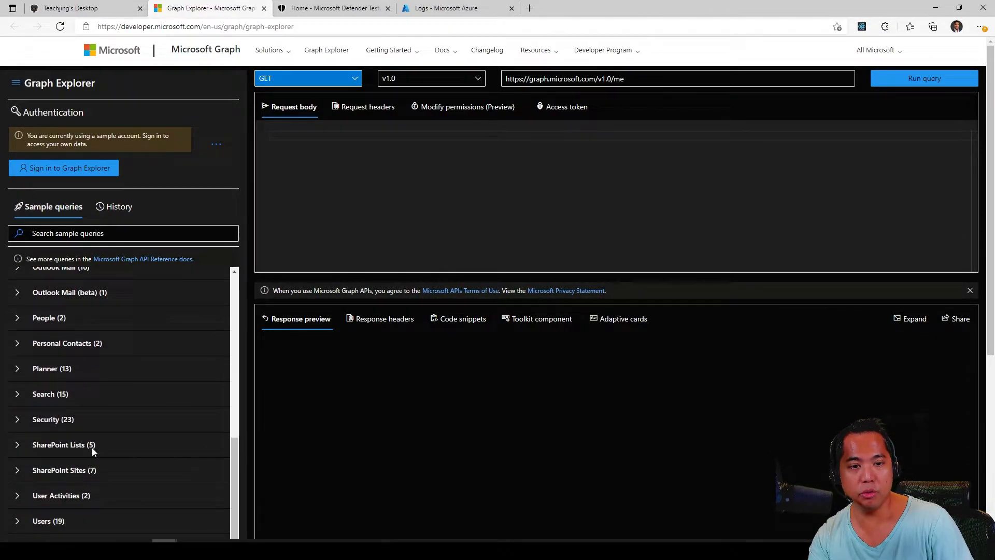
{"action": "left_click", "coordinate": [50, 393]}
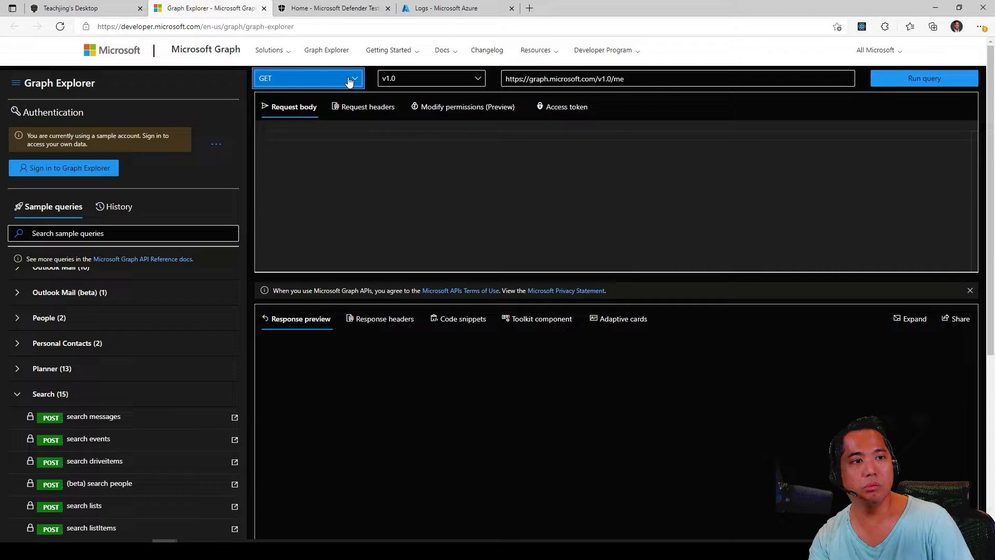
{"action": "mouse_move", "coordinate": [334, 83]}
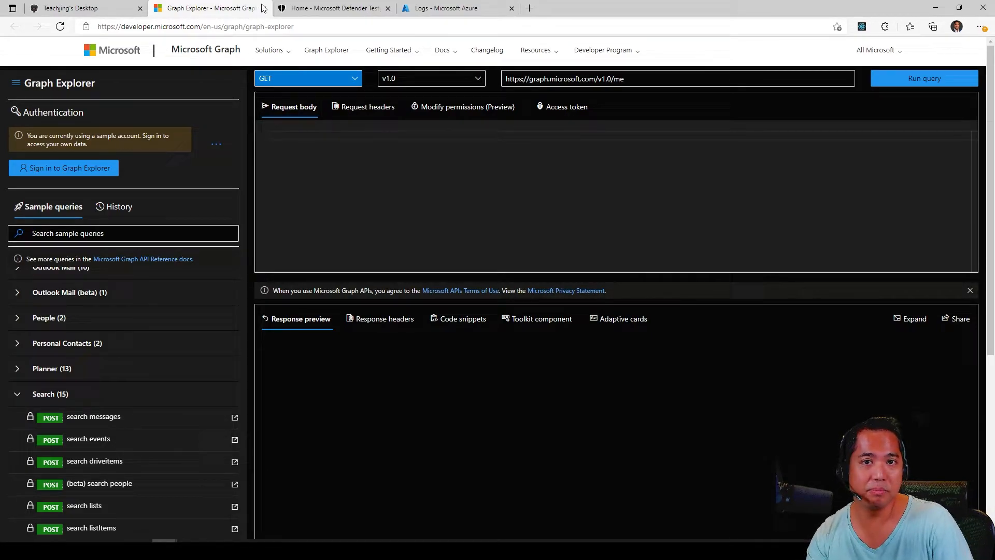
{"action": "left_click", "coordinate": [77, 8]}
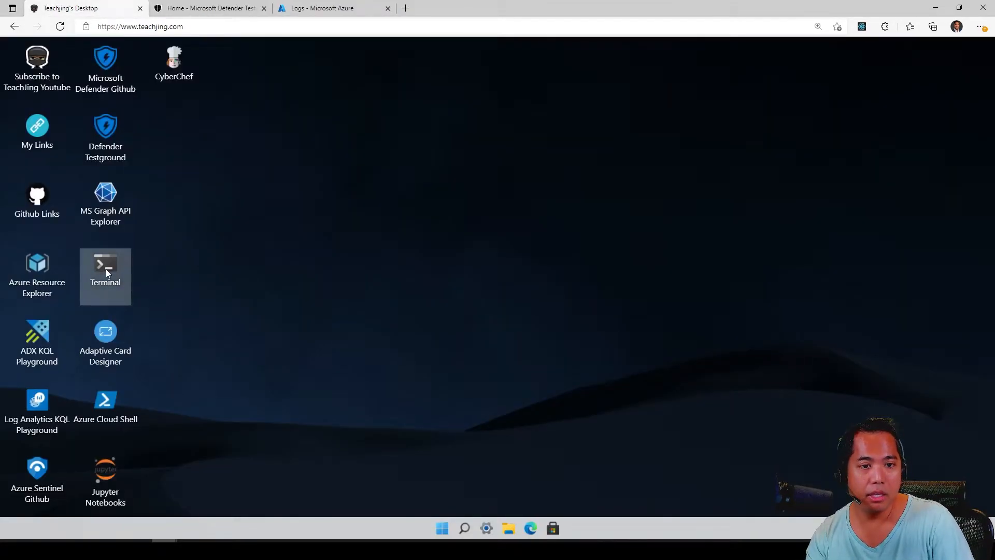
{"action": "double_click", "coordinate": [105, 270]}
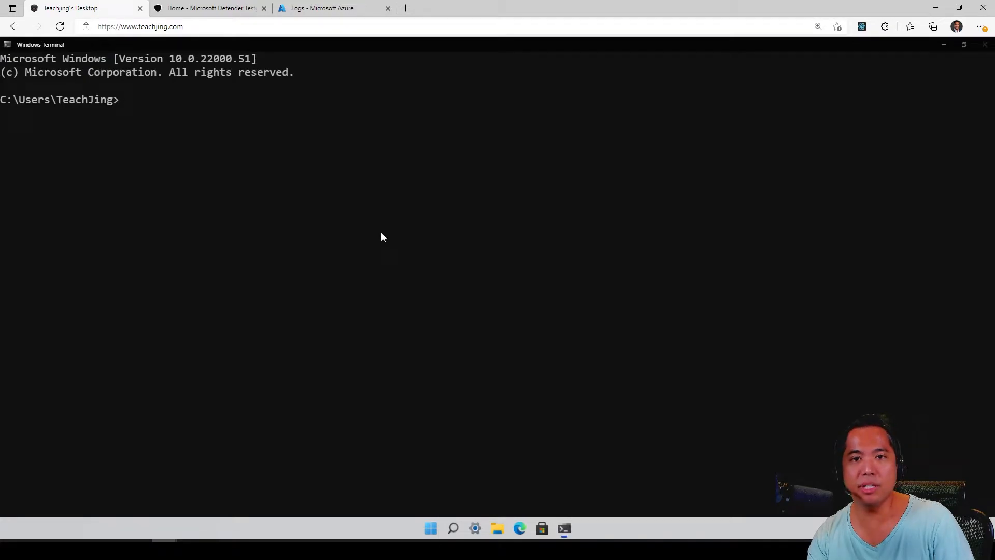
{"action": "type", "text": "dir"}
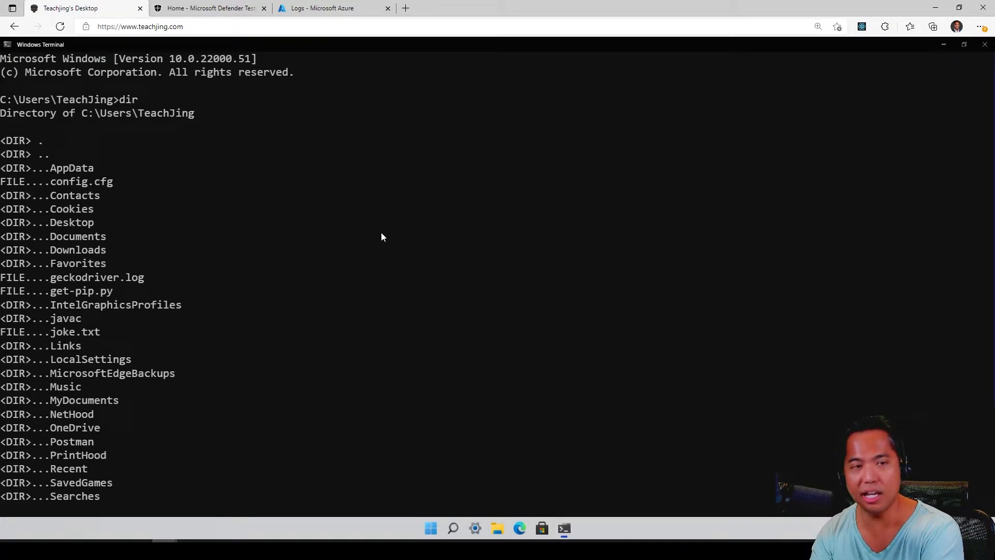
{"action": "type", "text": "help"}
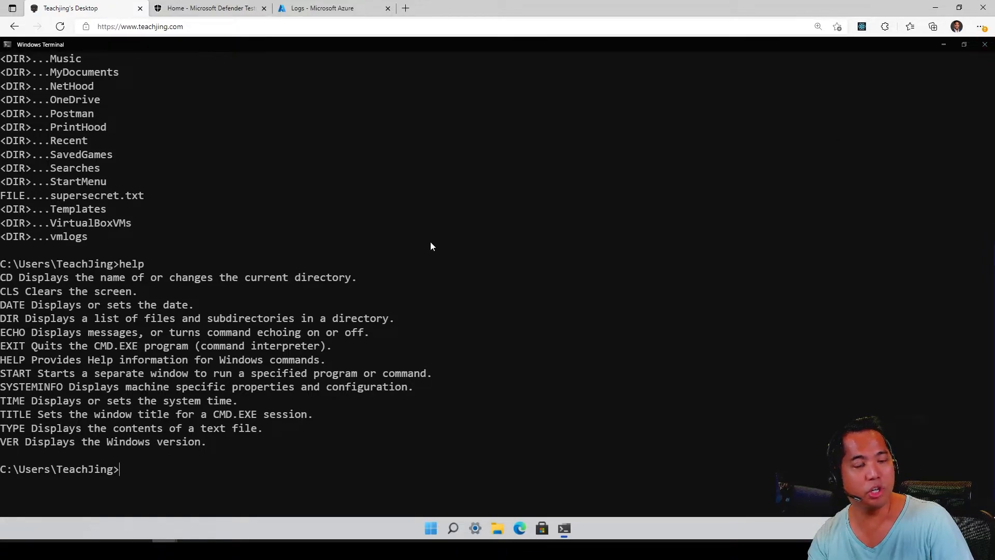
{"action": "mouse_move", "coordinate": [156, 390]}
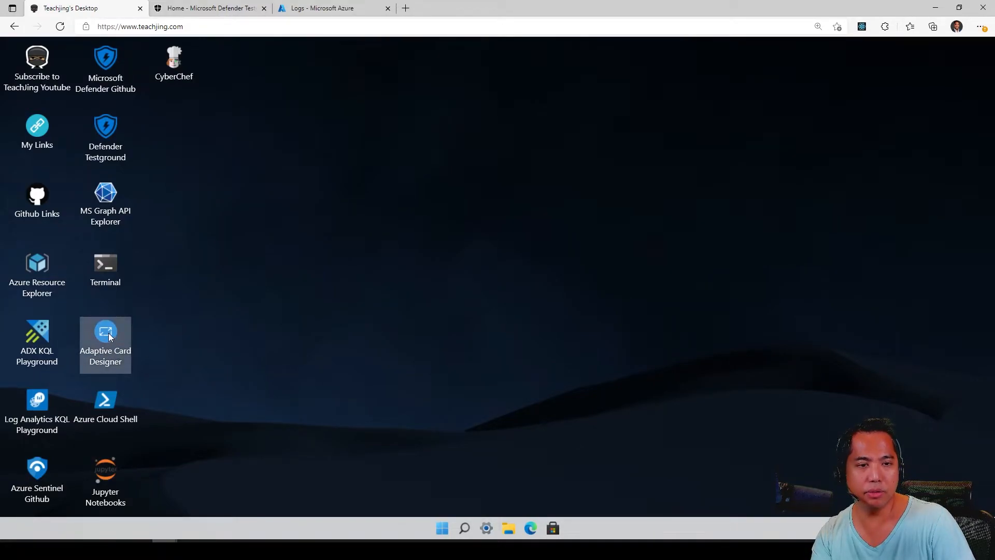
Launch Adaptive Card Designer, preview in Microsoft Teams - Dark, and retitle the card 'New Title'.
{"action": "double_click", "coordinate": [105, 334]}
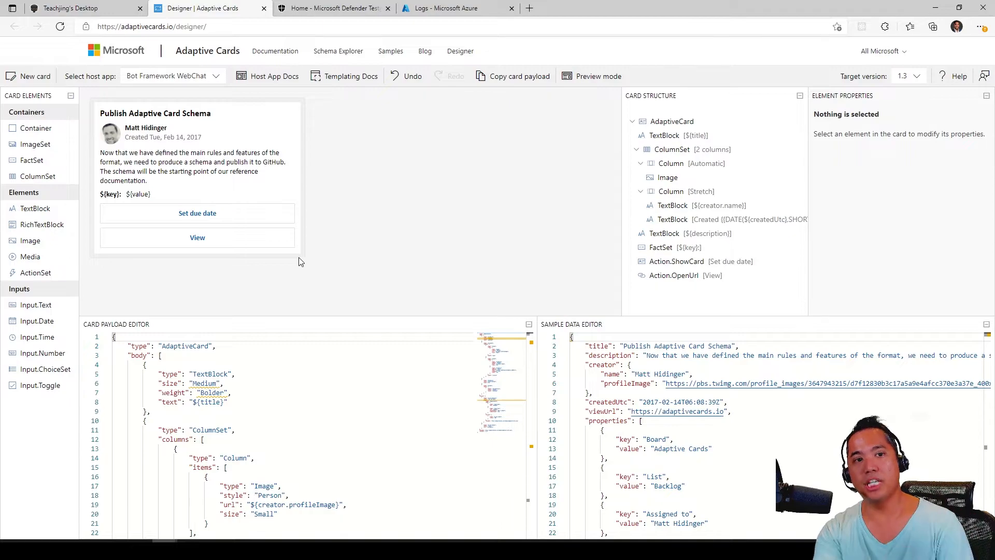
{"action": "left_click", "coordinate": [172, 76]}
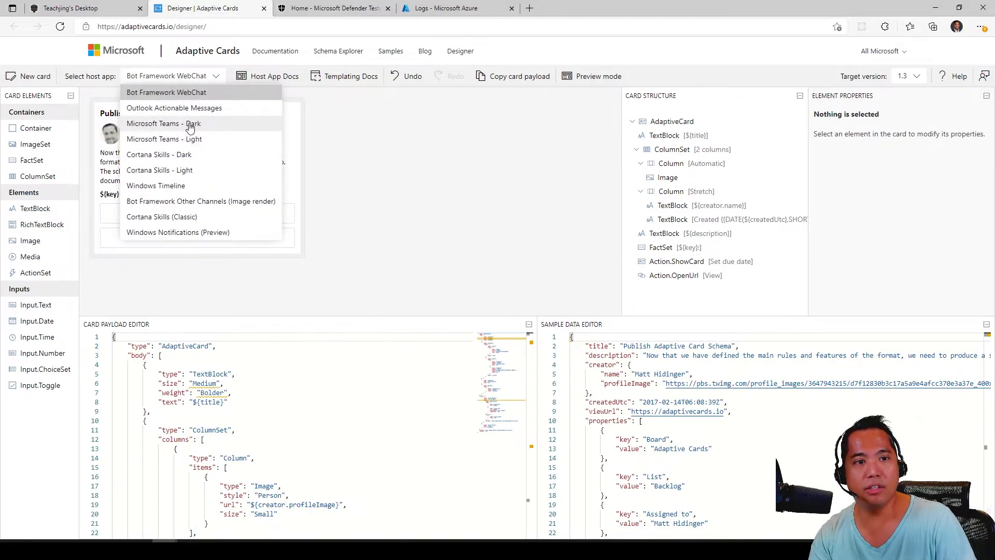
{"action": "left_click", "coordinate": [163, 123]}
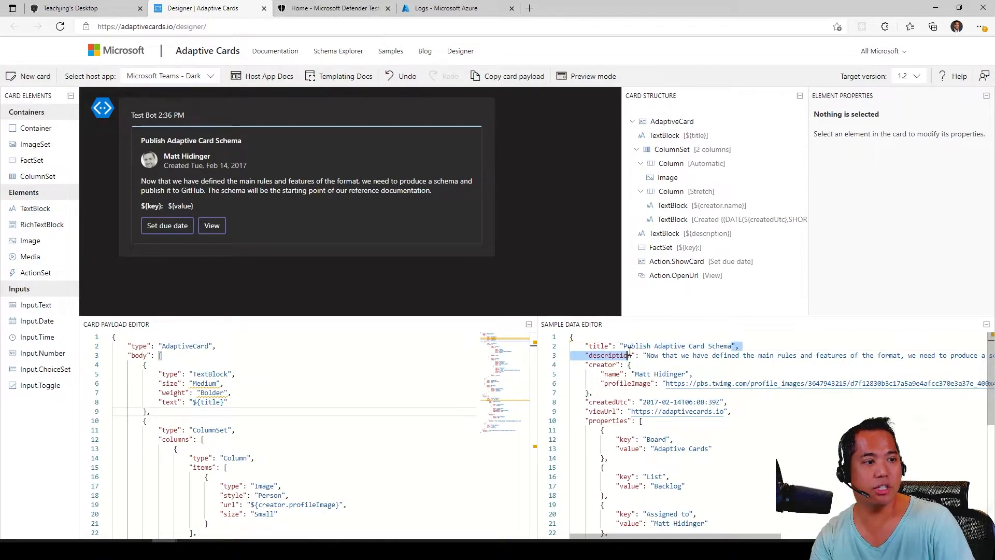
{"action": "type", "text": "New Title\","}
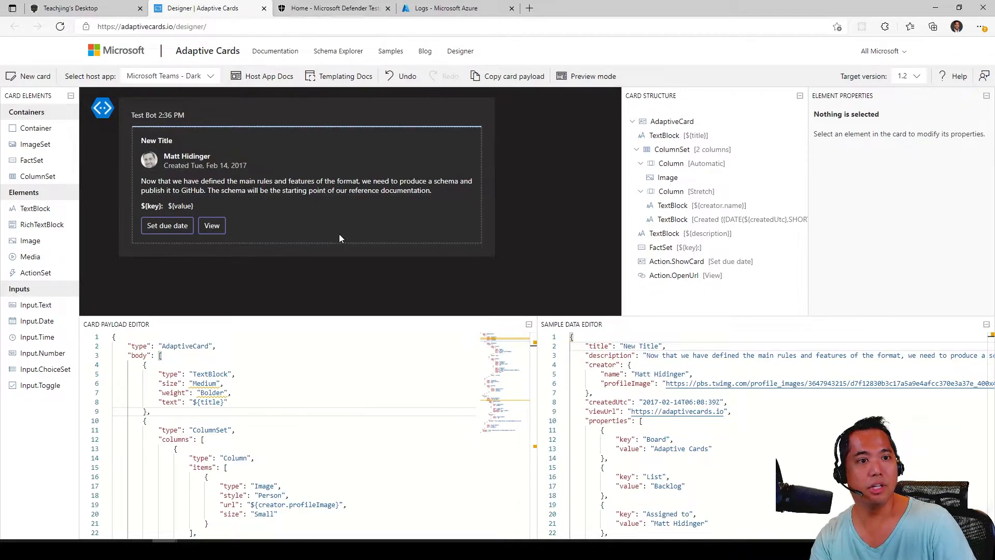
{"action": "left_click", "coordinate": [671, 121]}
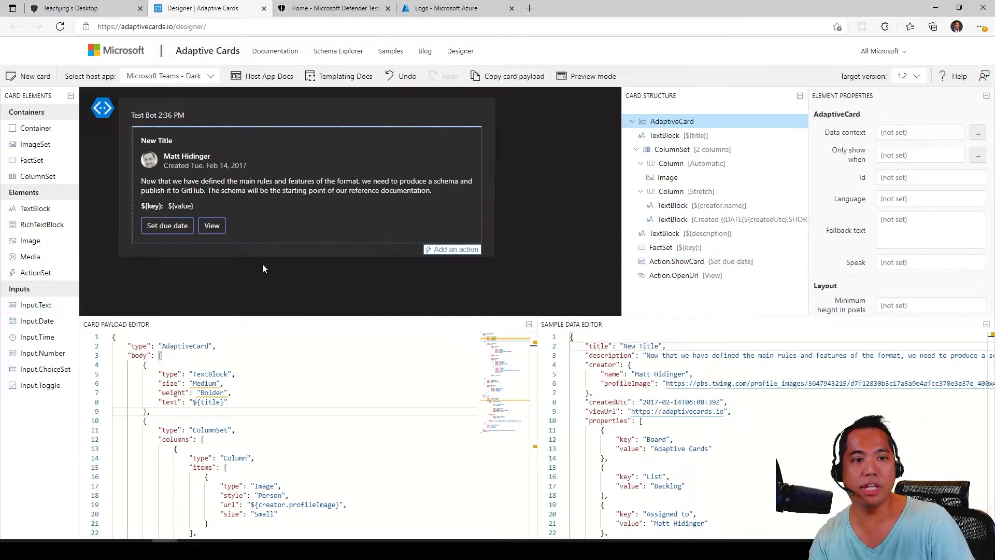
{"action": "left_click", "coordinate": [82, 8]}
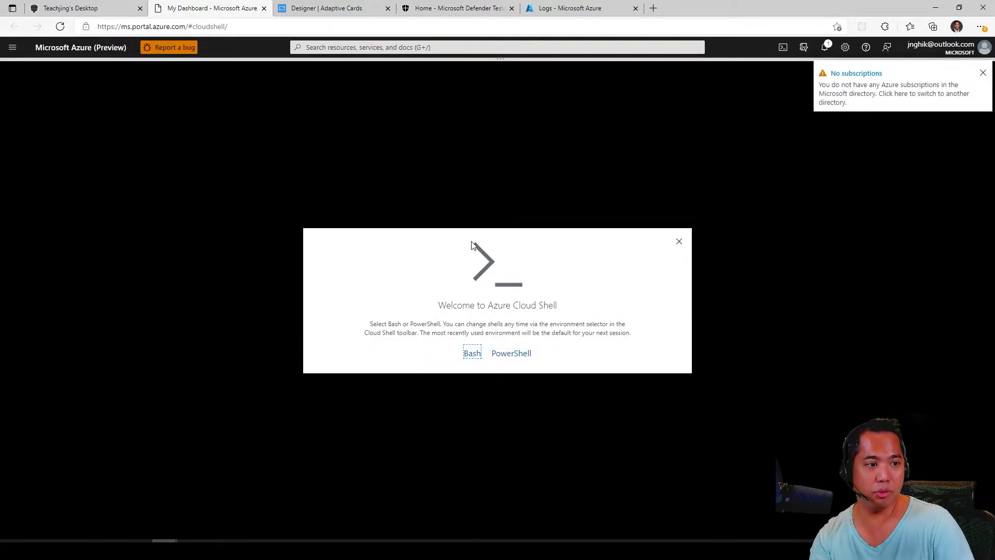
{"action": "mouse_move", "coordinate": [501, 247]}
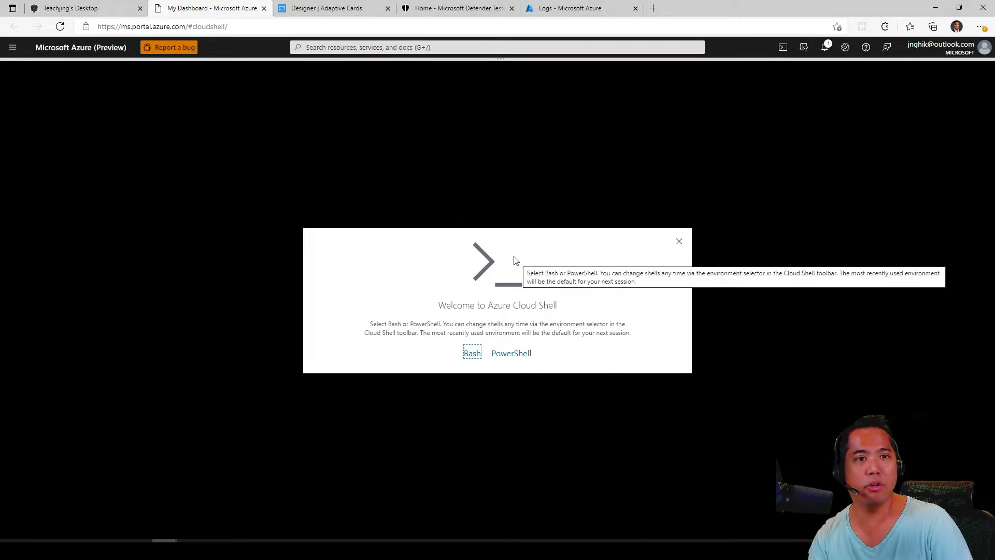
{"action": "mouse_move", "coordinate": [250, 127]}
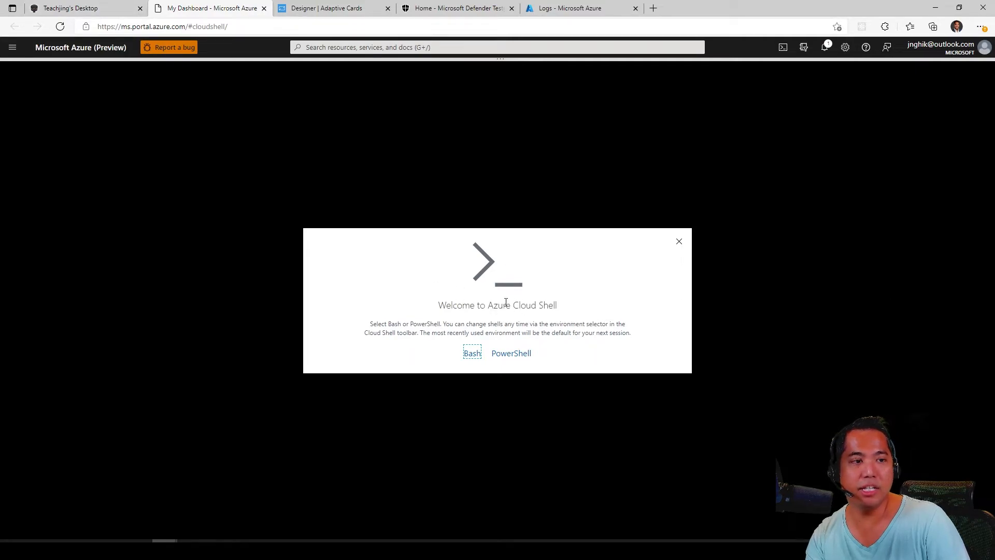
{"action": "left_click", "coordinate": [86, 8]}
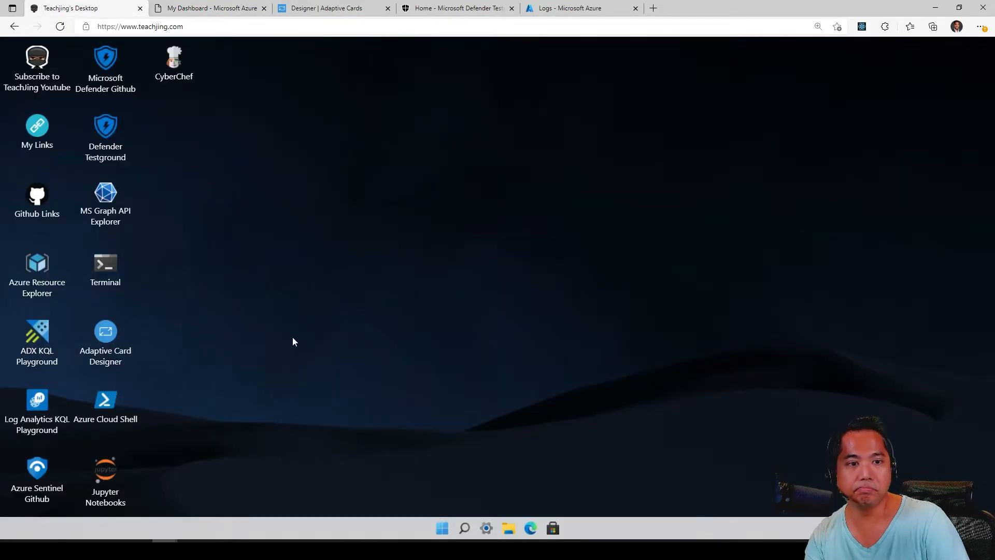
Launch Jupyter Notebooks and dismiss the server contact and git extension errors.
{"action": "left_click", "coordinate": [105, 468]}
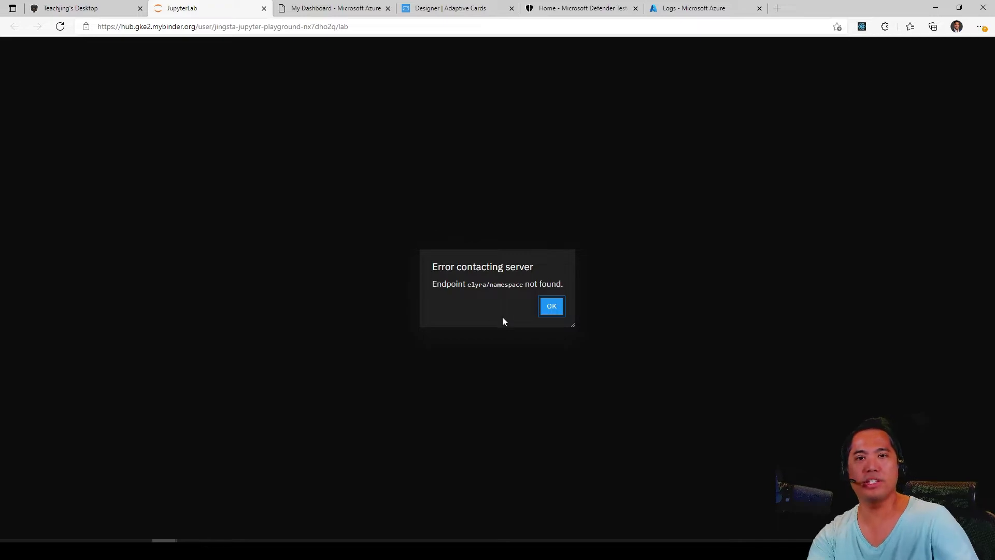
{"action": "left_click", "coordinate": [551, 306]}
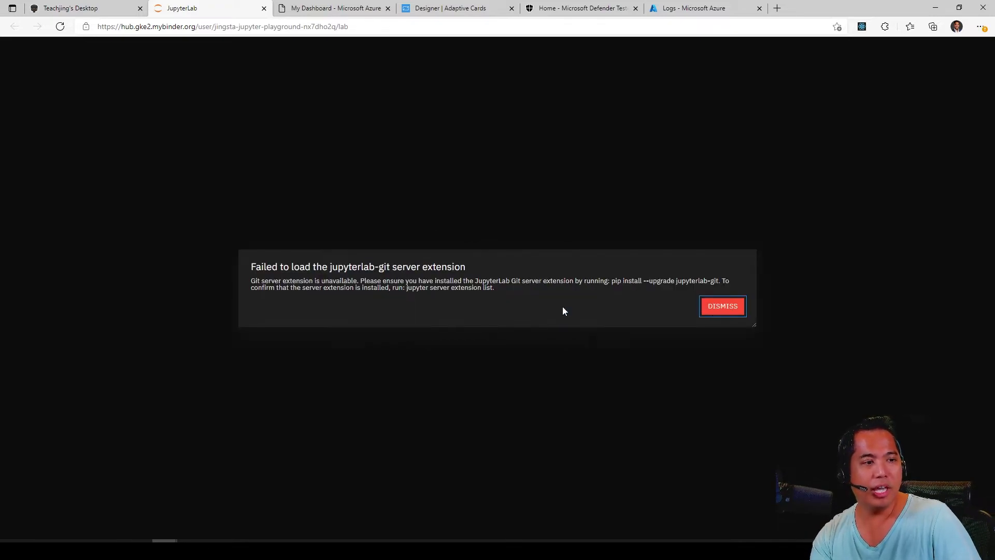
{"action": "left_click", "coordinate": [721, 306]}
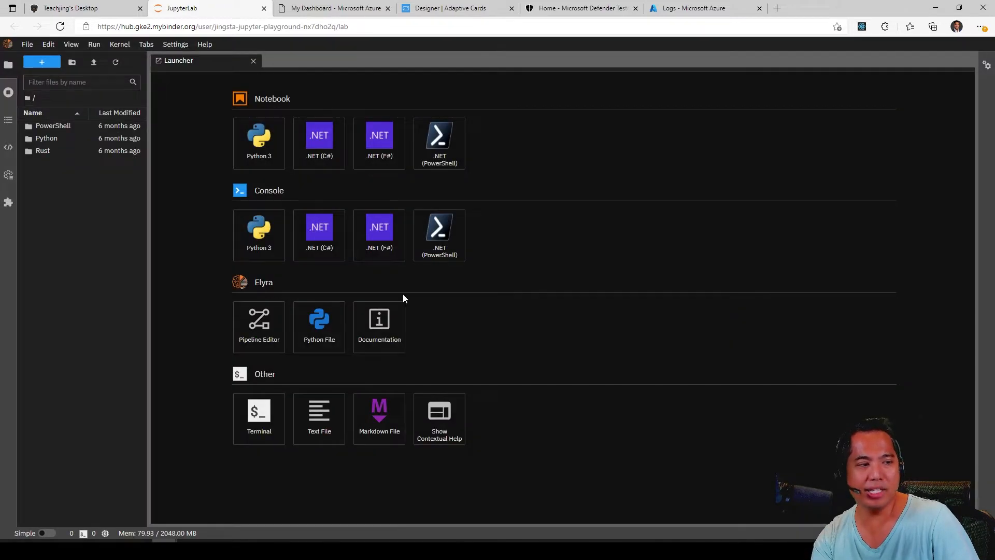
{"action": "mouse_move", "coordinate": [263, 133]}
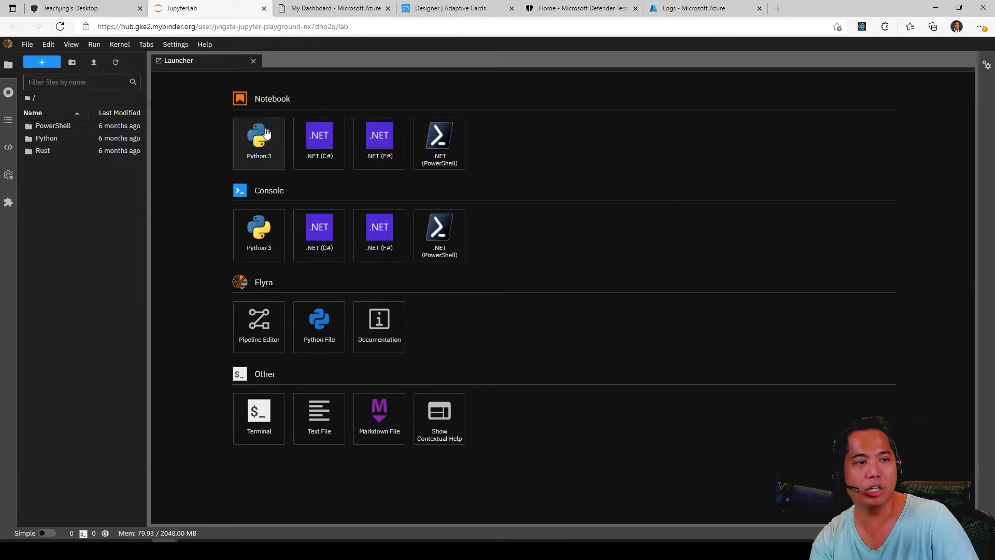
{"action": "mouse_move", "coordinate": [344, 155]}
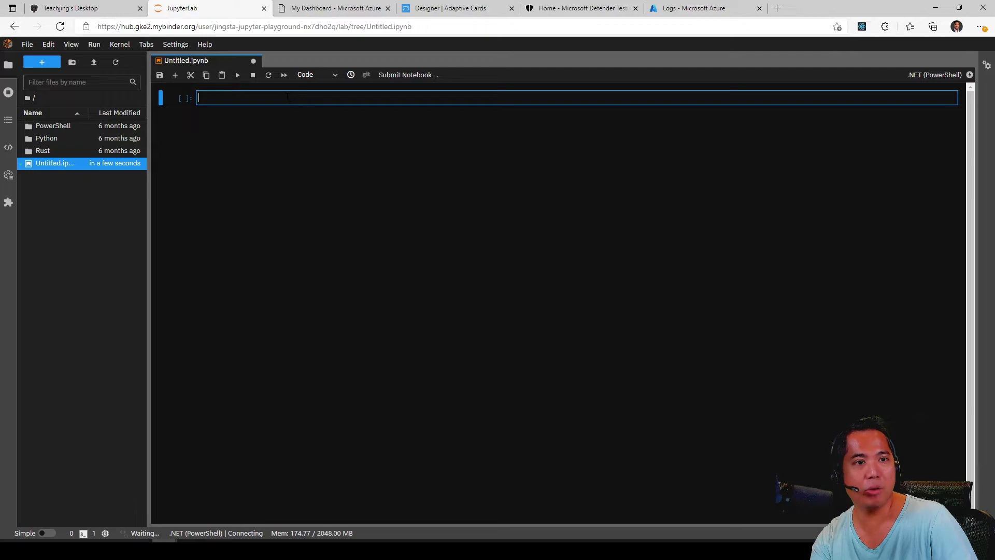
In a PowerShell notebook, set $name = "bob" and print it with Write-Host $name.
{"action": "type", "text": "$"}
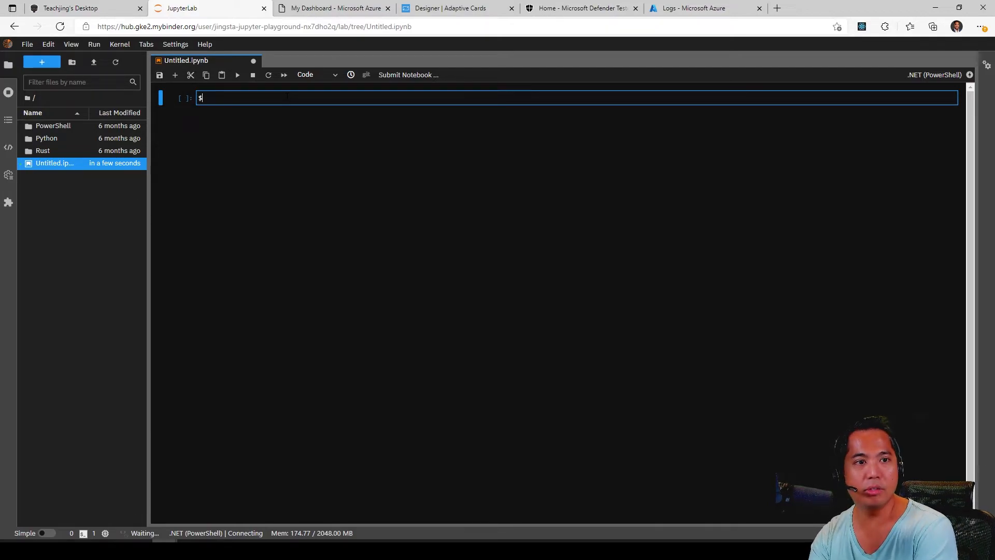
{"action": "type", "text": "name"}
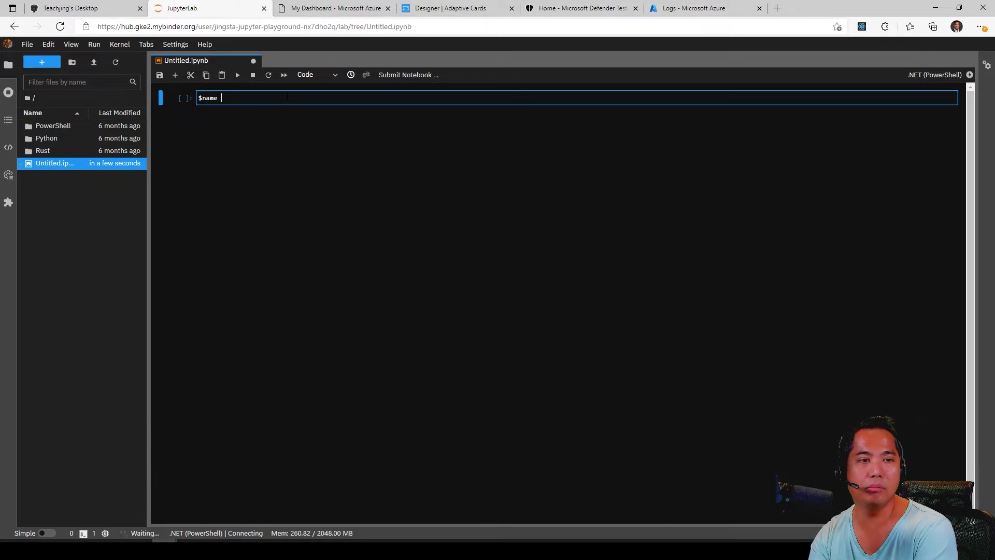
{"action": "type", "text": "= \"bob\""}
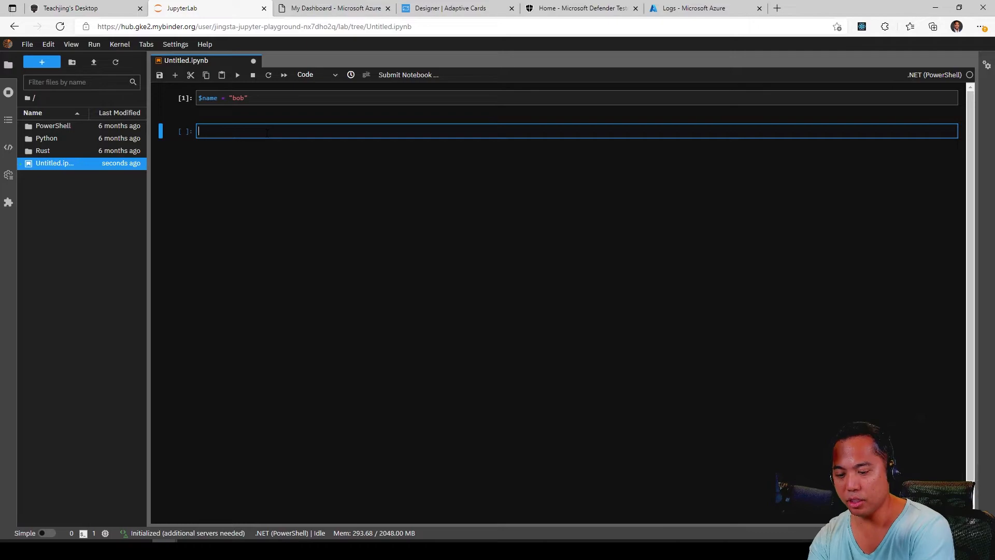
{"action": "type", "text": "Write-Host"}
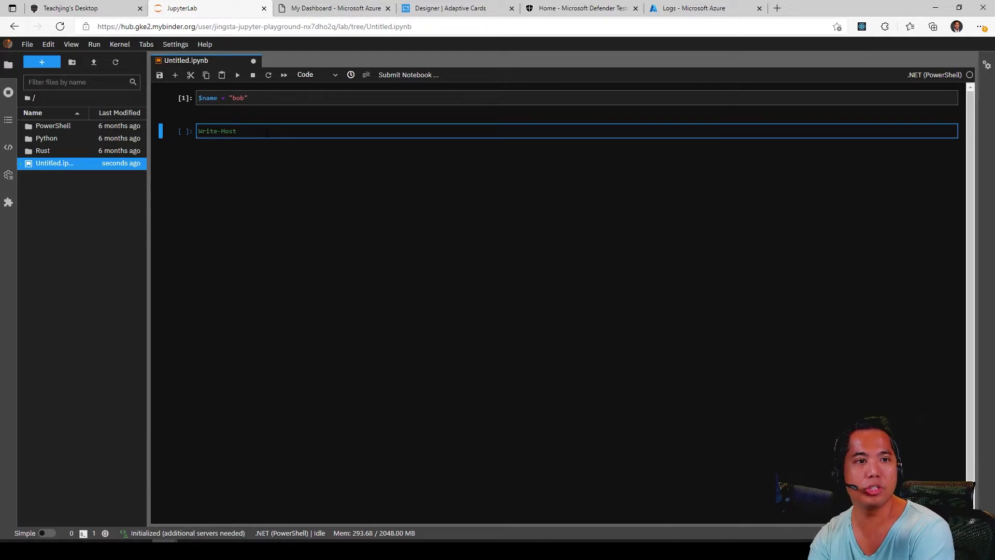
{"action": "type", "text": "$name"}
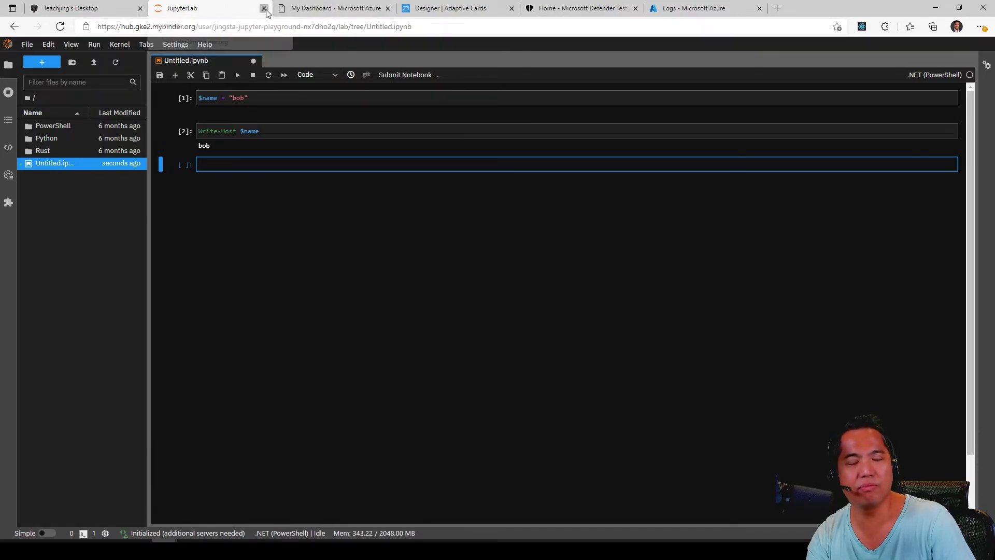
Close the JupyterLab notebook tab to reveal the Binder launch page.
{"action": "left_click", "coordinate": [265, 8]}
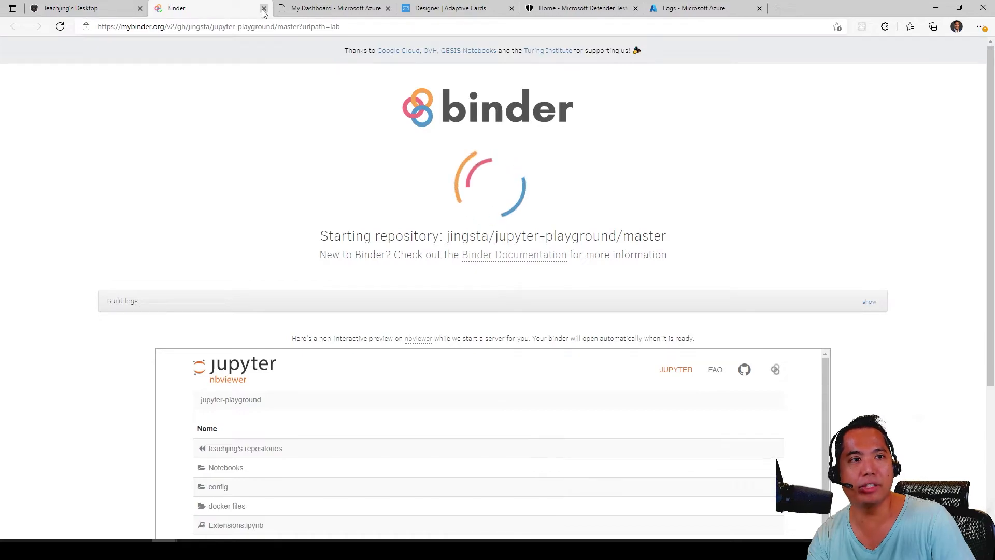
{"action": "mouse_move", "coordinate": [263, 11]}
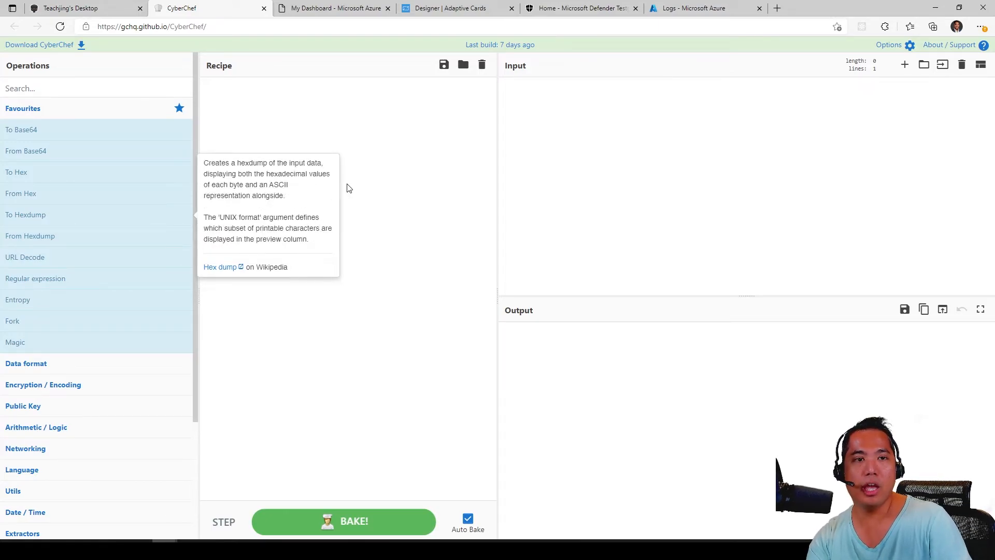
{"action": "mouse_move", "coordinate": [361, 304]}
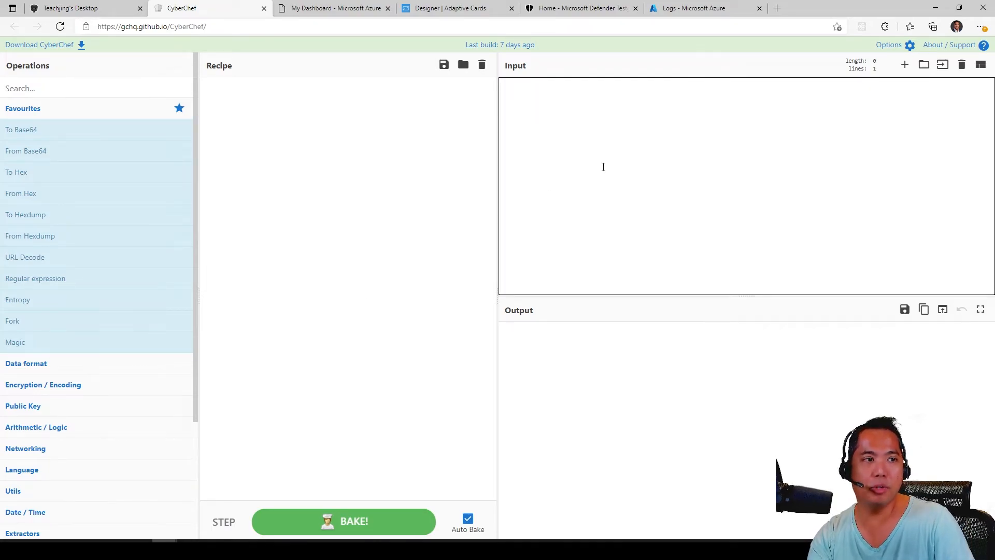
Encode 'Test Data' with two To Base64 recipe steps in CyberChef, then close its tab.
{"action": "type", "text": "Test Data"}
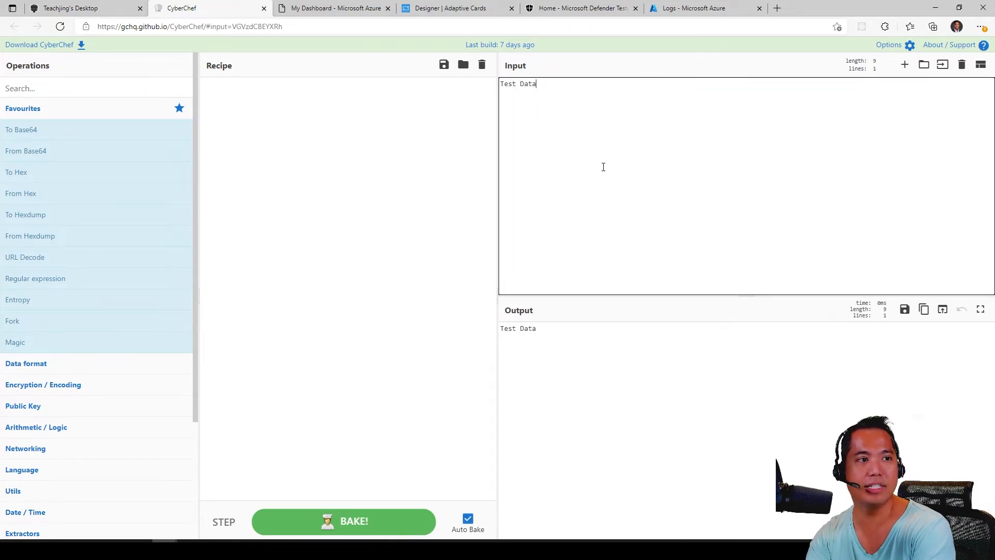
{"action": "double_click", "coordinate": [21, 130]}
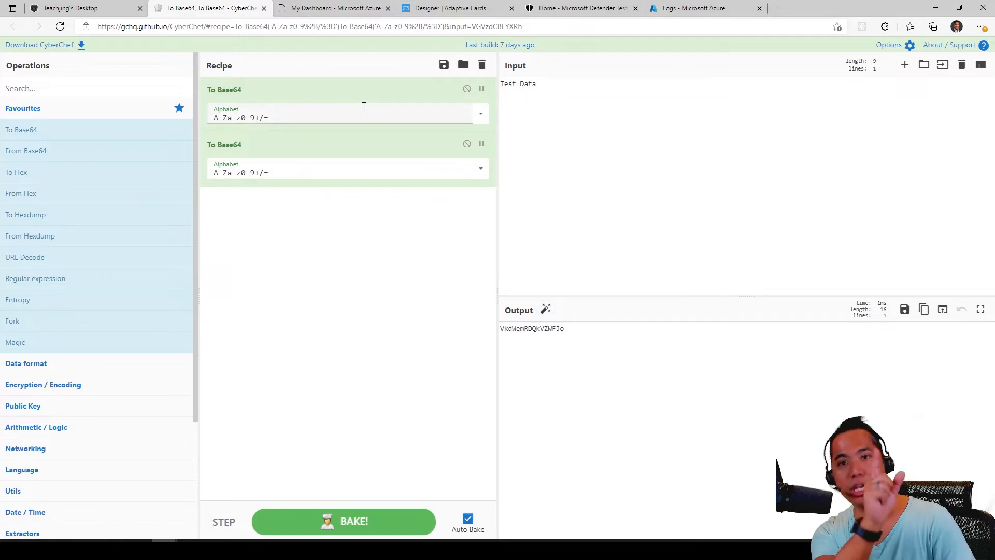
{"action": "mouse_move", "coordinate": [35, 278]}
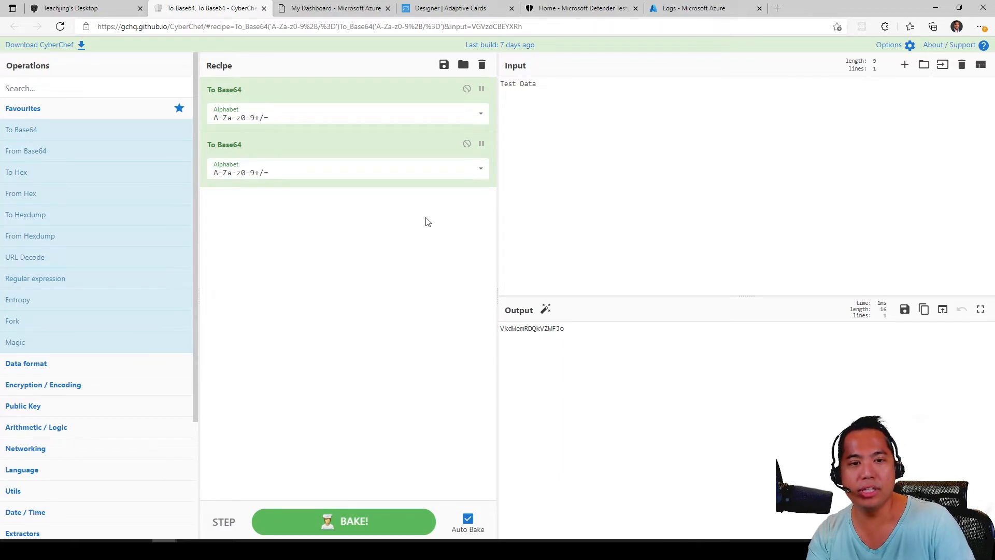
{"action": "mouse_move", "coordinate": [339, 290]}
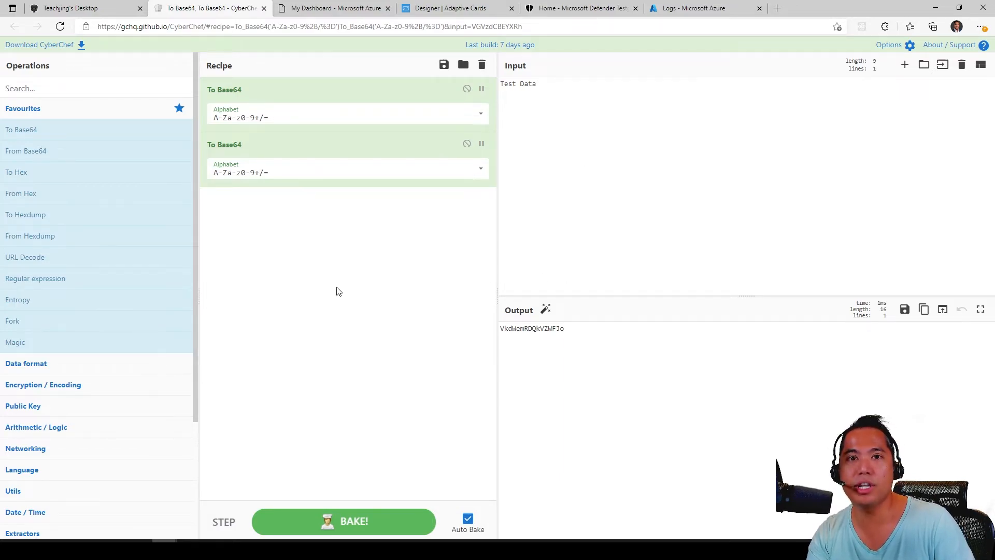
{"action": "mouse_move", "coordinate": [339, 191]}
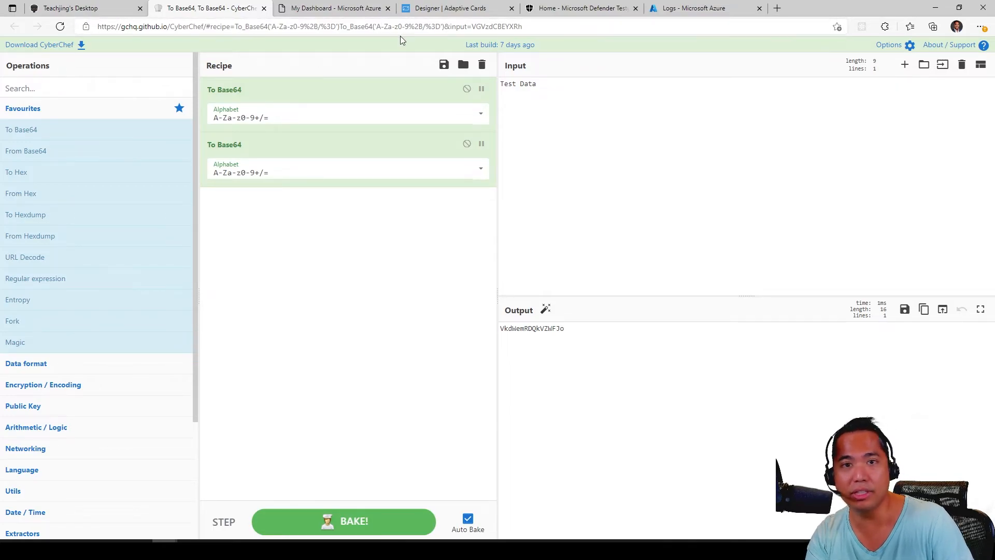
{"action": "left_click", "coordinate": [623, 174]}
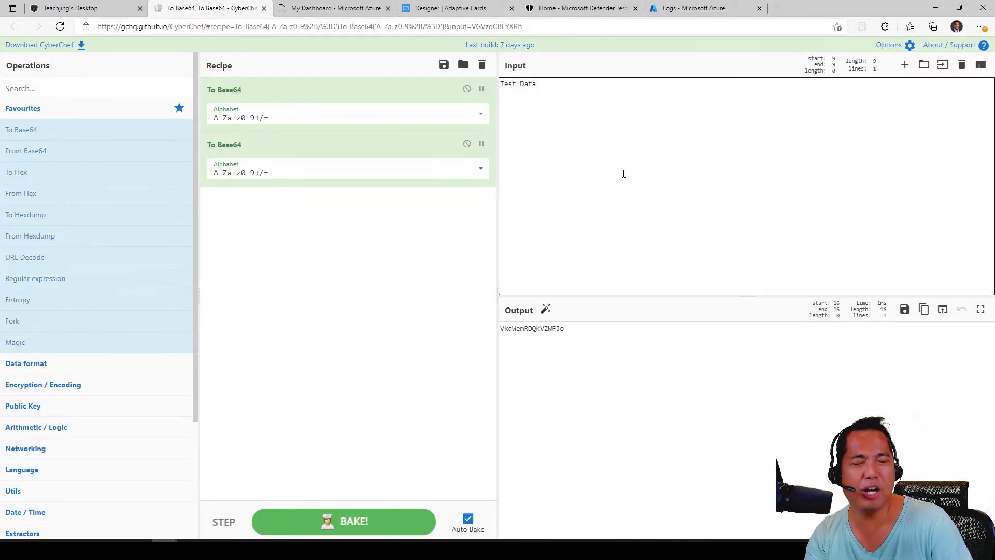
{"action": "mouse_move", "coordinate": [39, 45]}
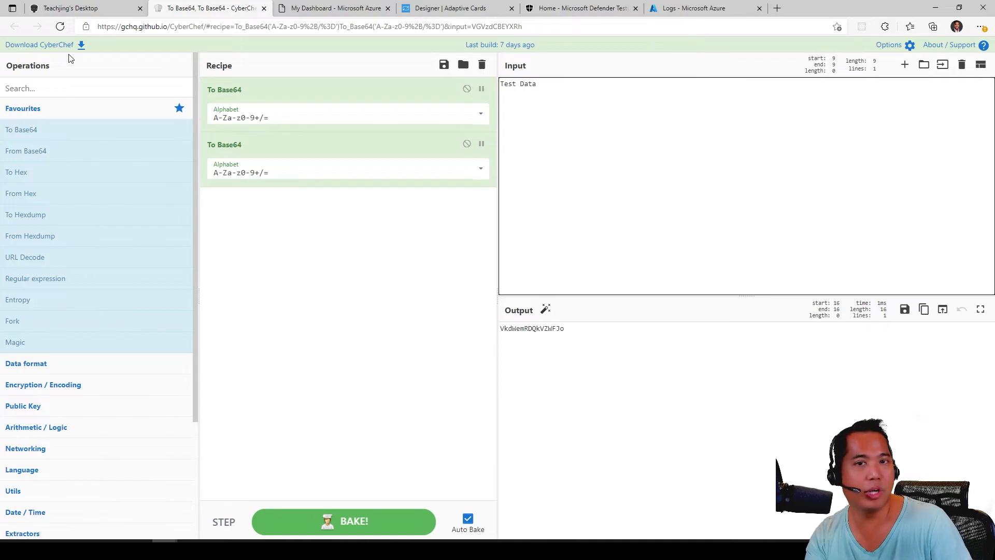
{"action": "left_click", "coordinate": [222, 26]}
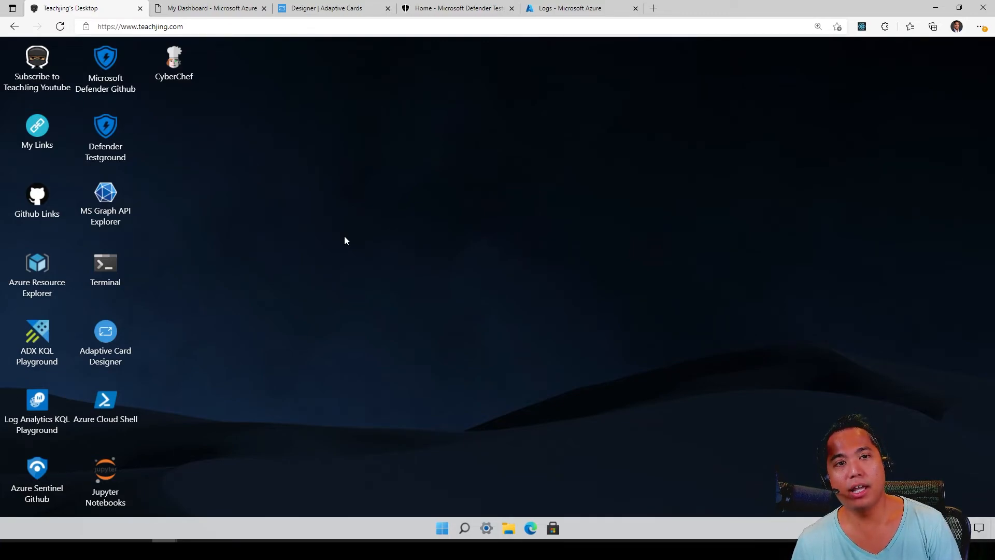
Reopen the Microsoft security portals Links page, browse it, then close its tab.
{"action": "left_click", "coordinate": [37, 197]}
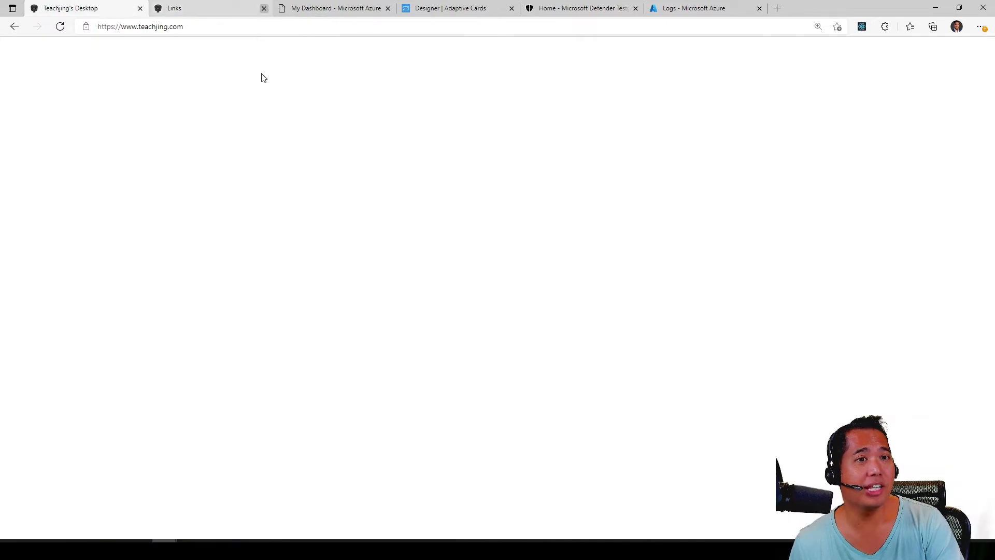
{"action": "left_click", "coordinate": [203, 8]}
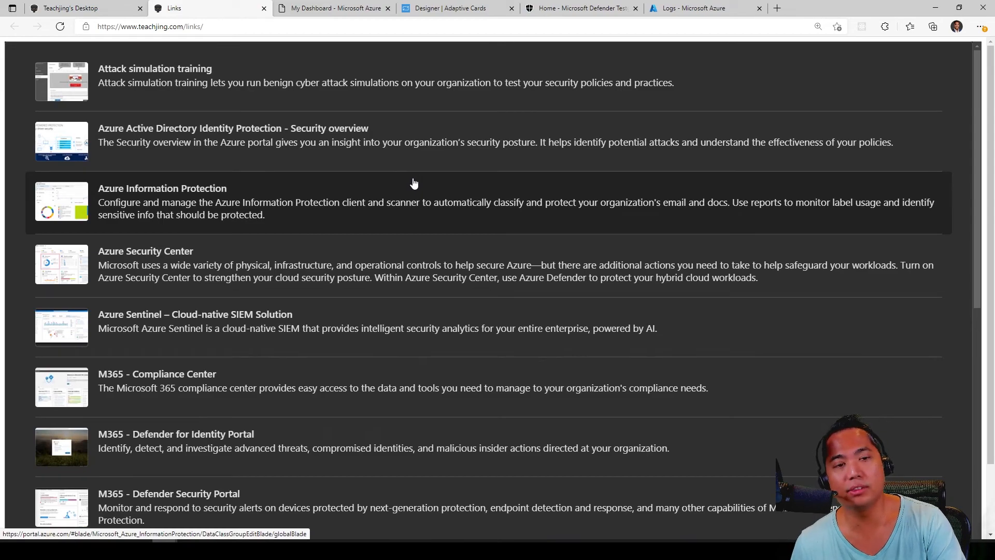
{"action": "left_click", "coordinate": [71, 8]}
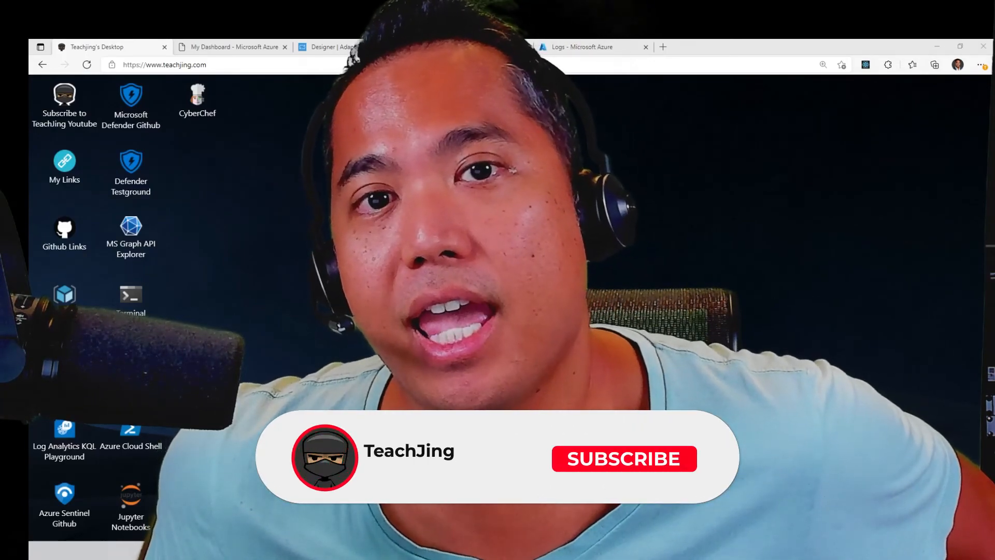
{"action": "left_click", "coordinate": [623, 458]}
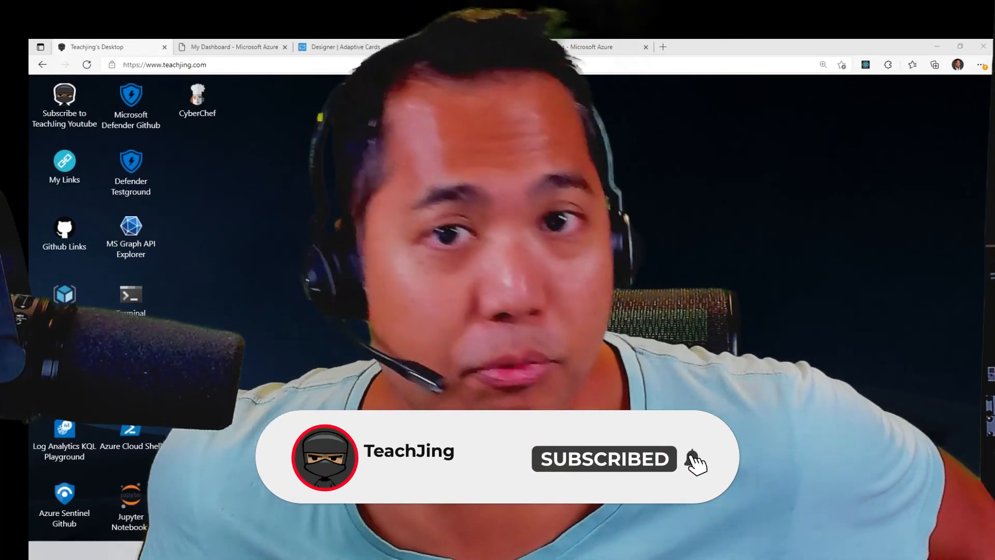